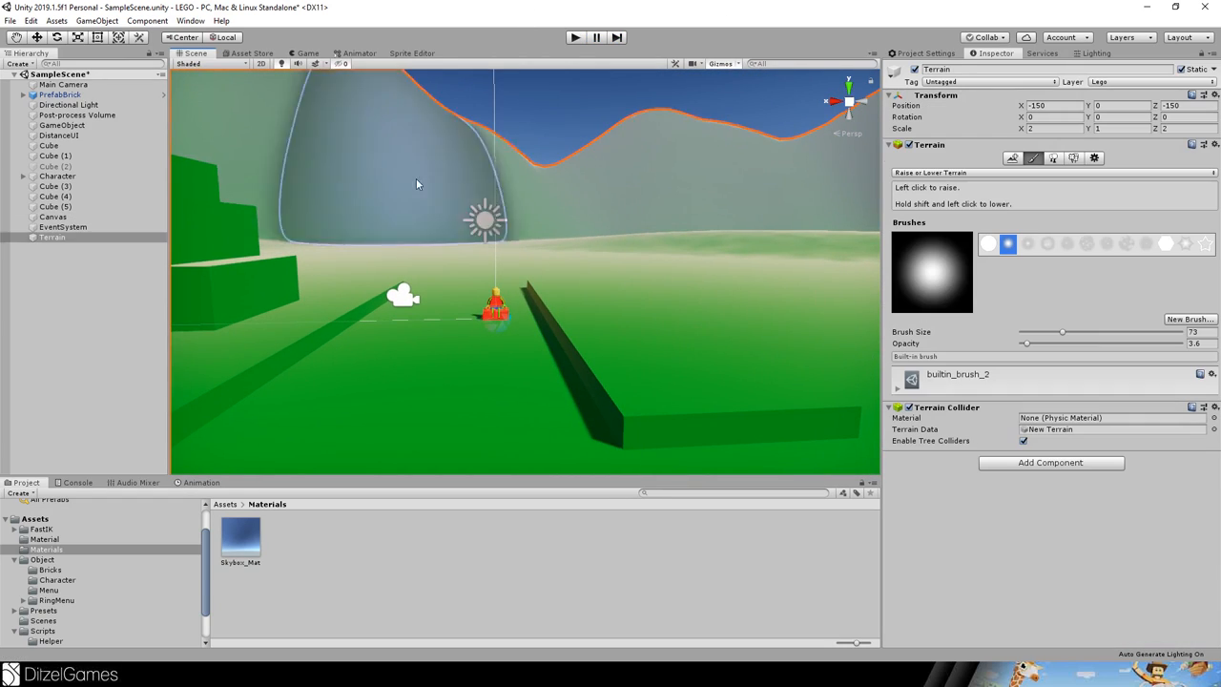
Play-test placing bricks on the terrain in Game view, then stop play mode
drag(416, 183, 666, 315)
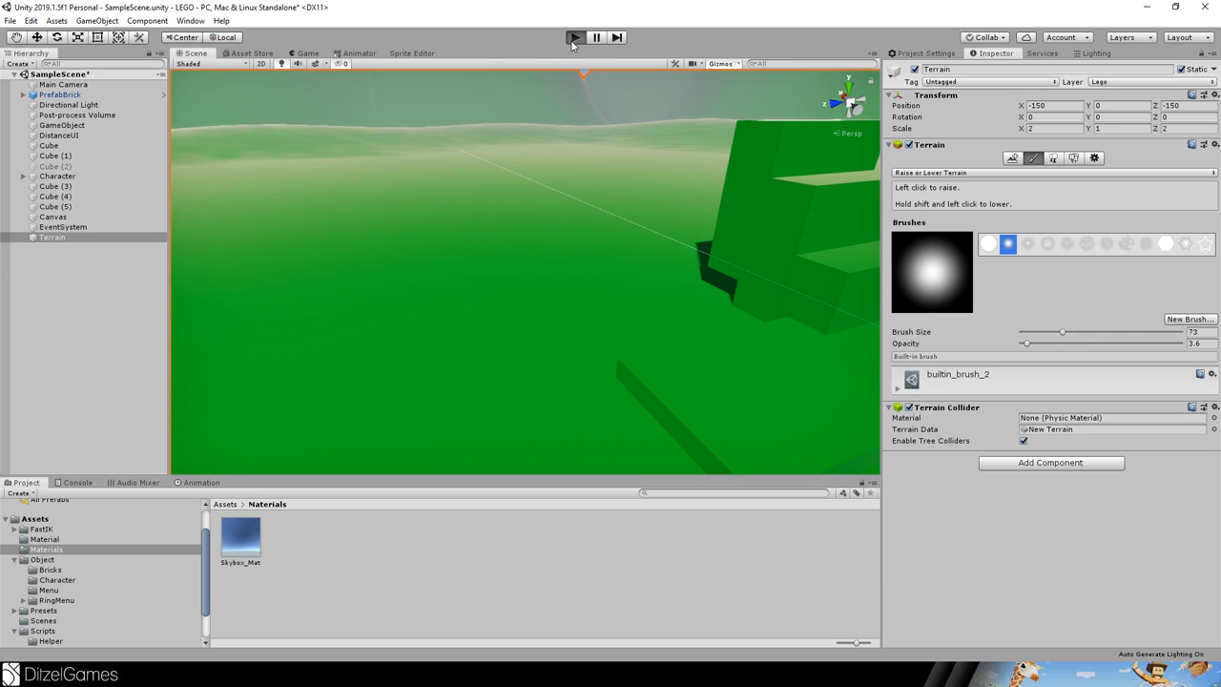
click(575, 38)
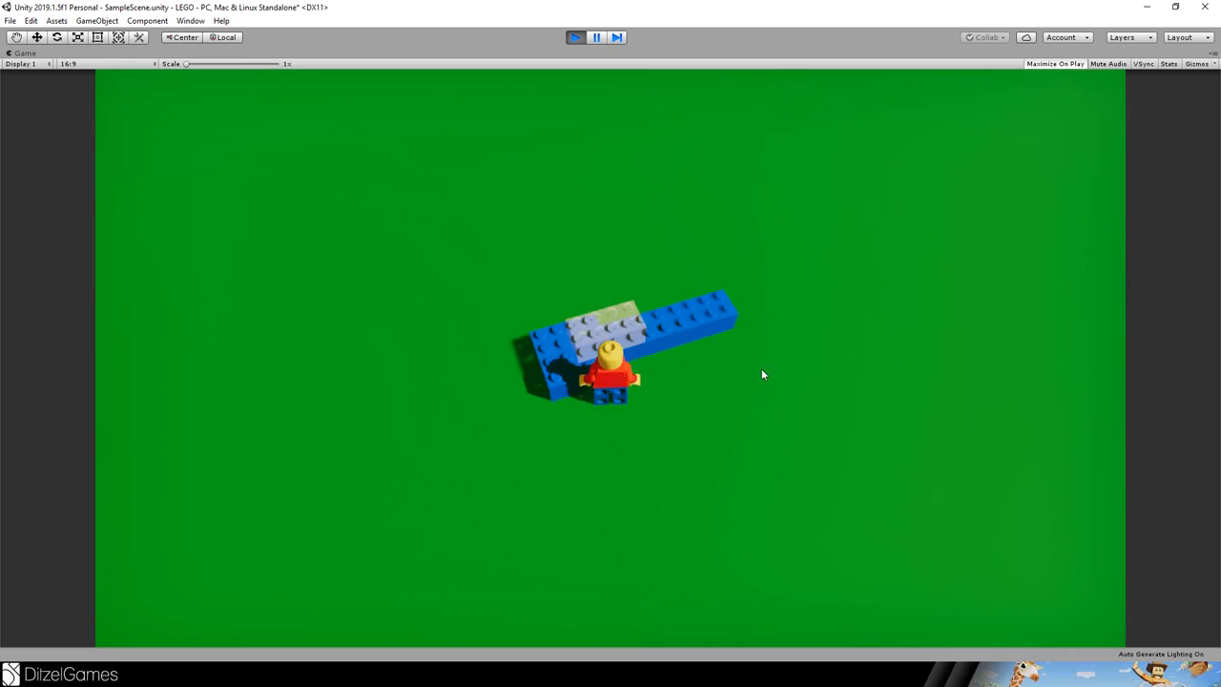
click(575, 37)
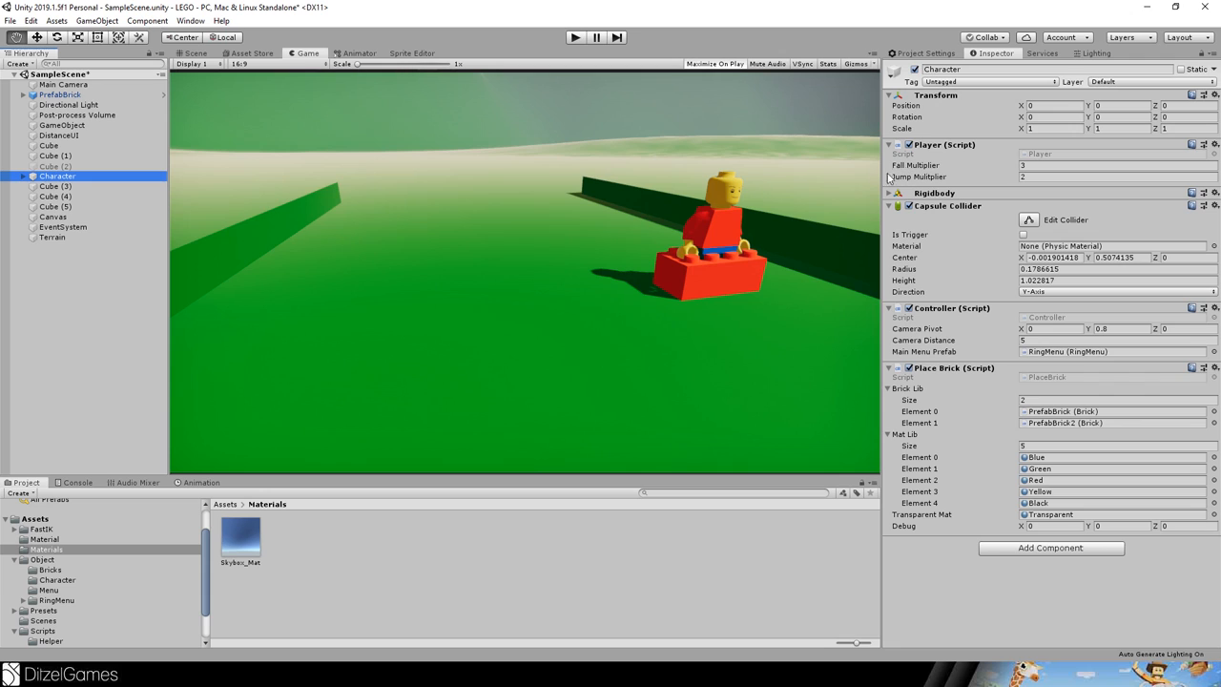
mouse_move(911, 151)
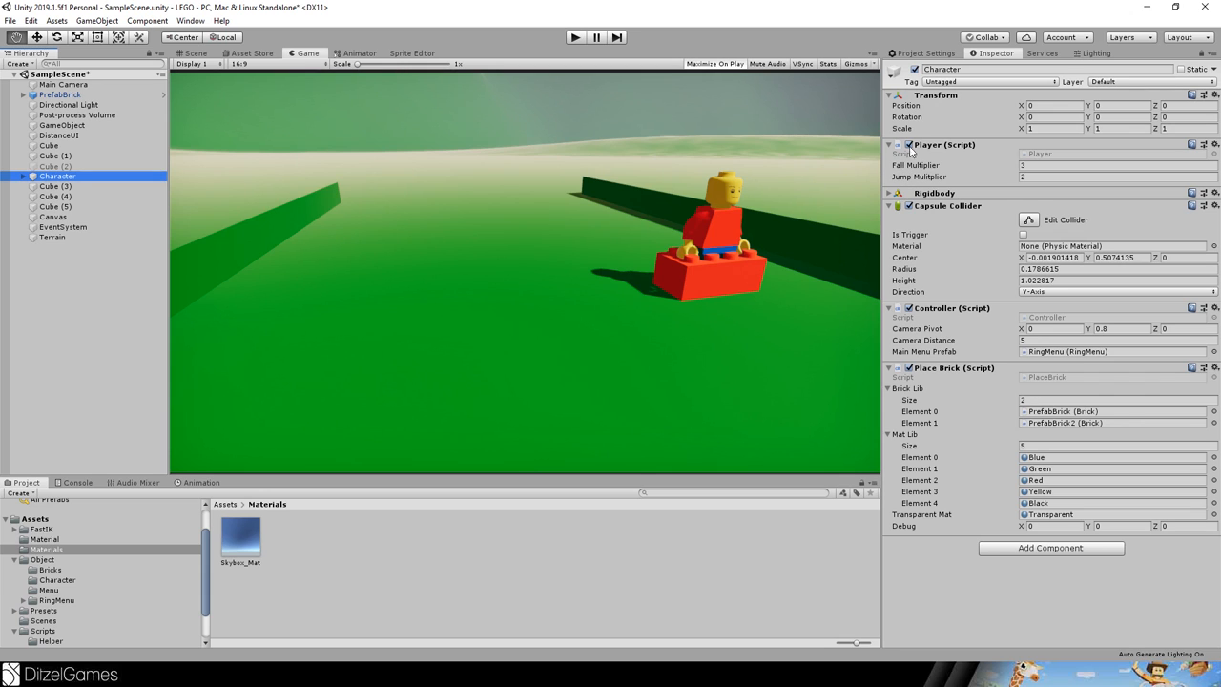
mouse_move(942, 173)
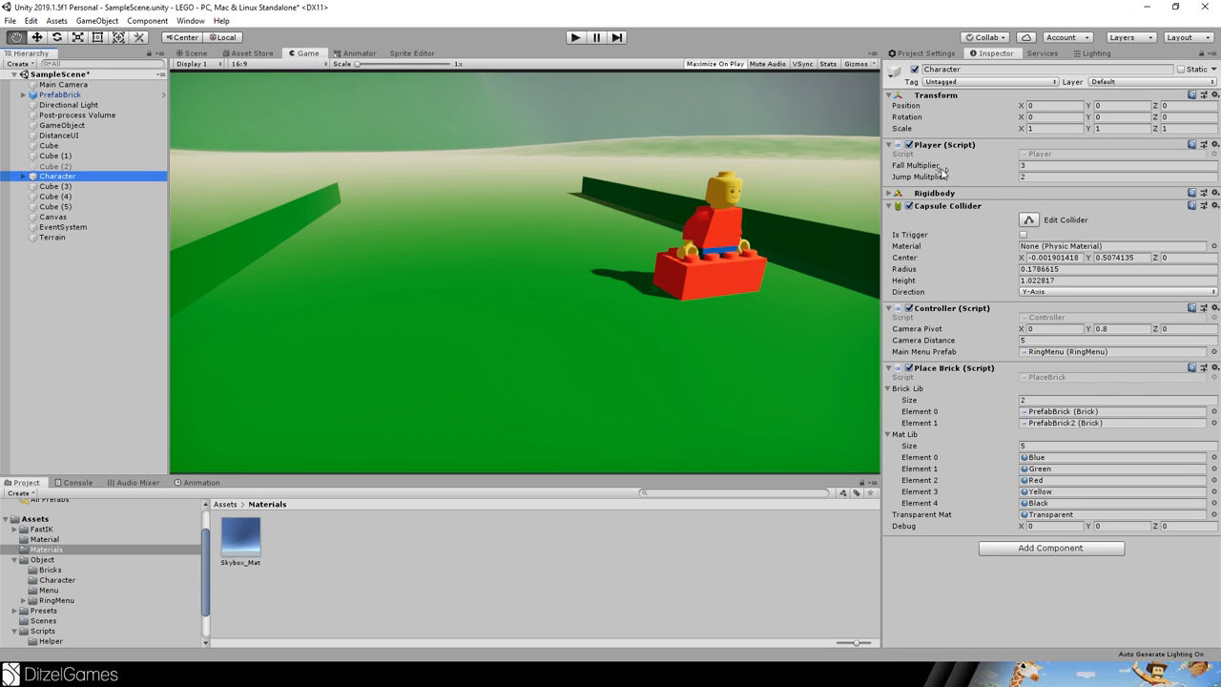
mouse_move(815, 341)
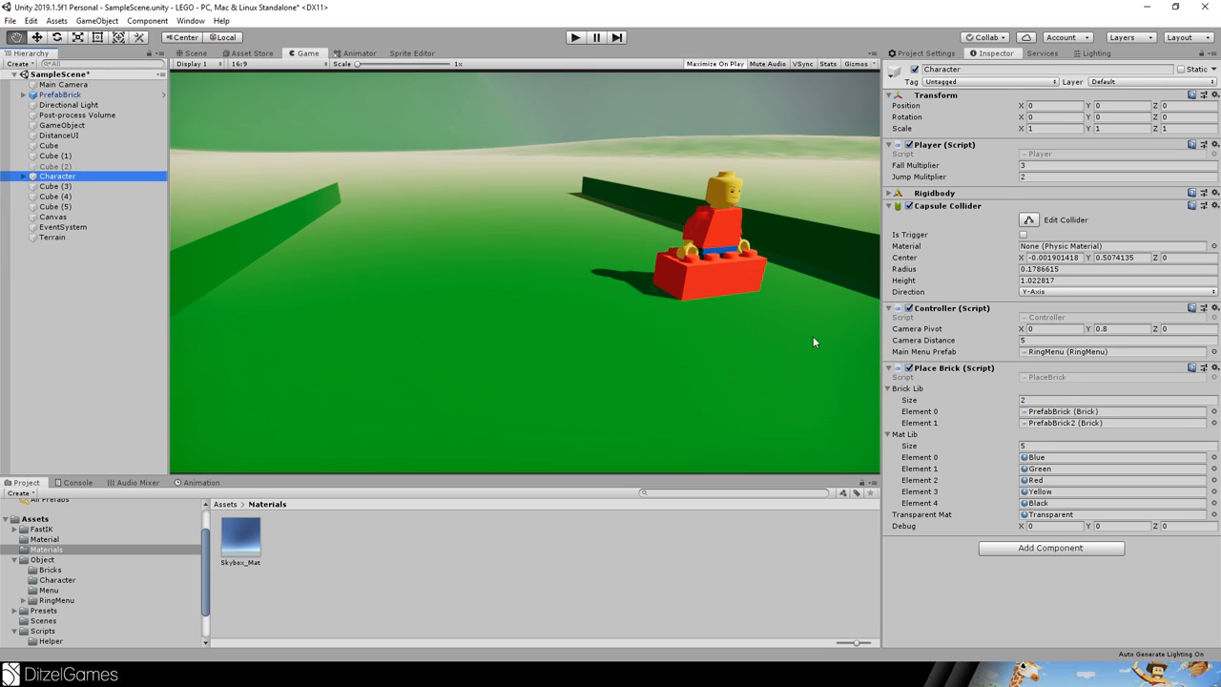
mouse_move(959, 336)
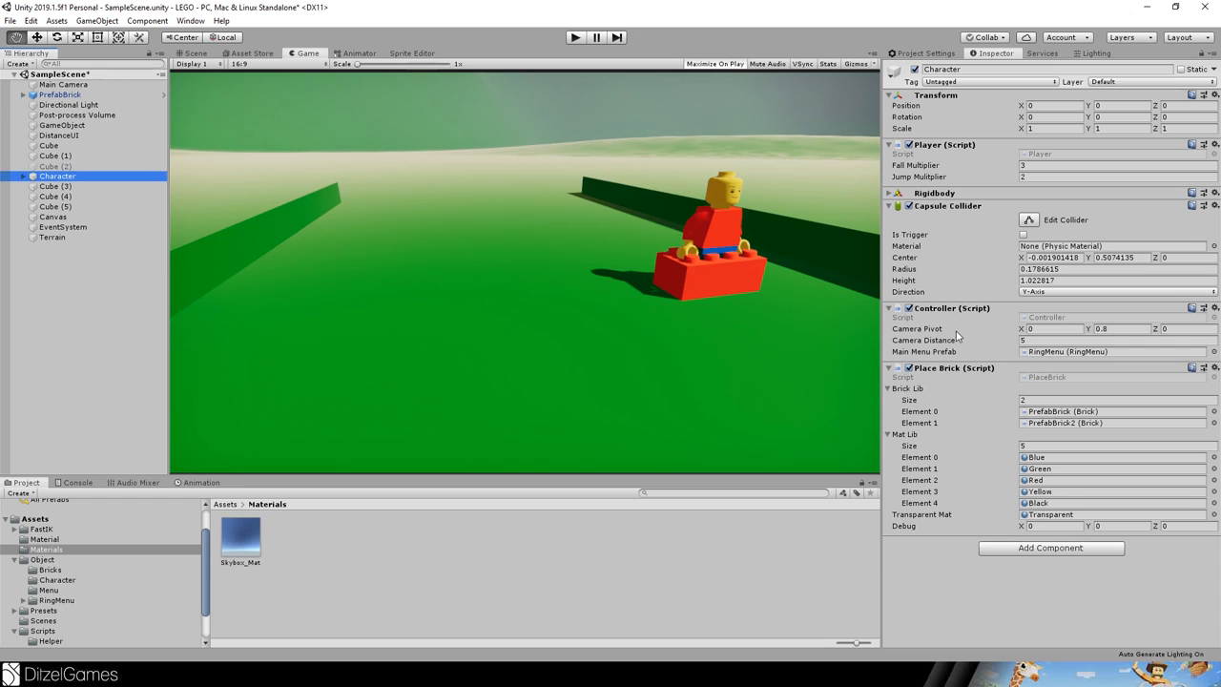
mouse_move(949, 351)
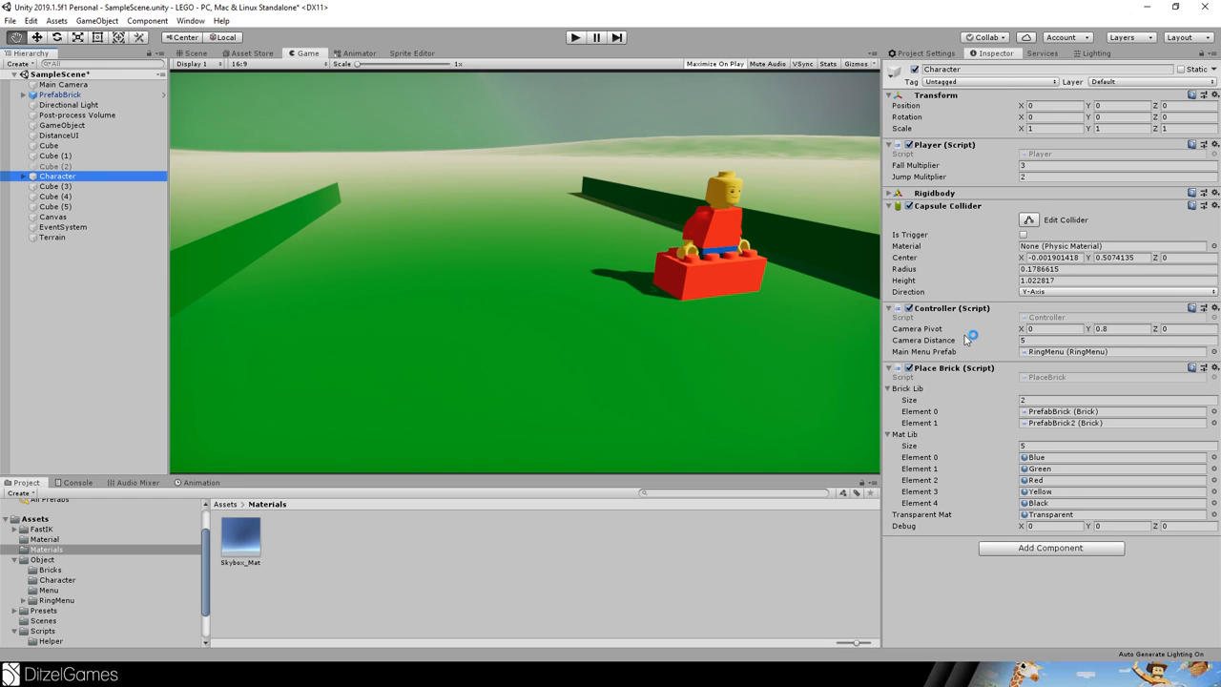
mouse_move(949, 170)
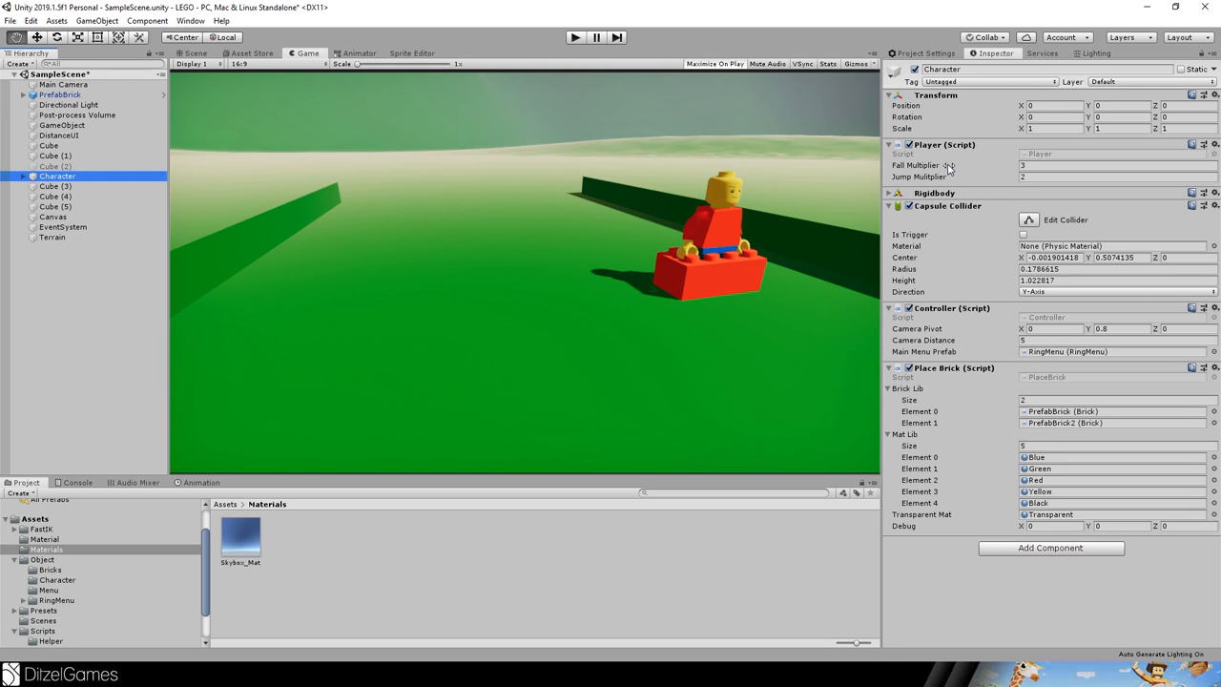
mouse_move(1072, 428)
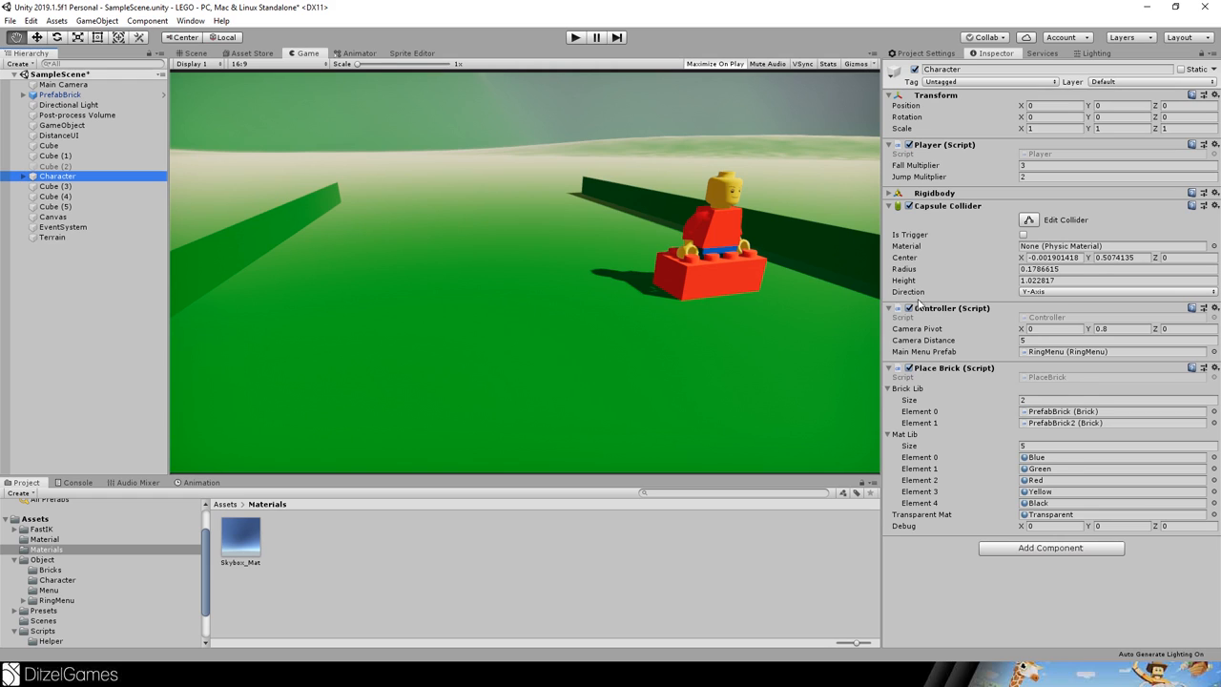
mouse_move(922, 420)
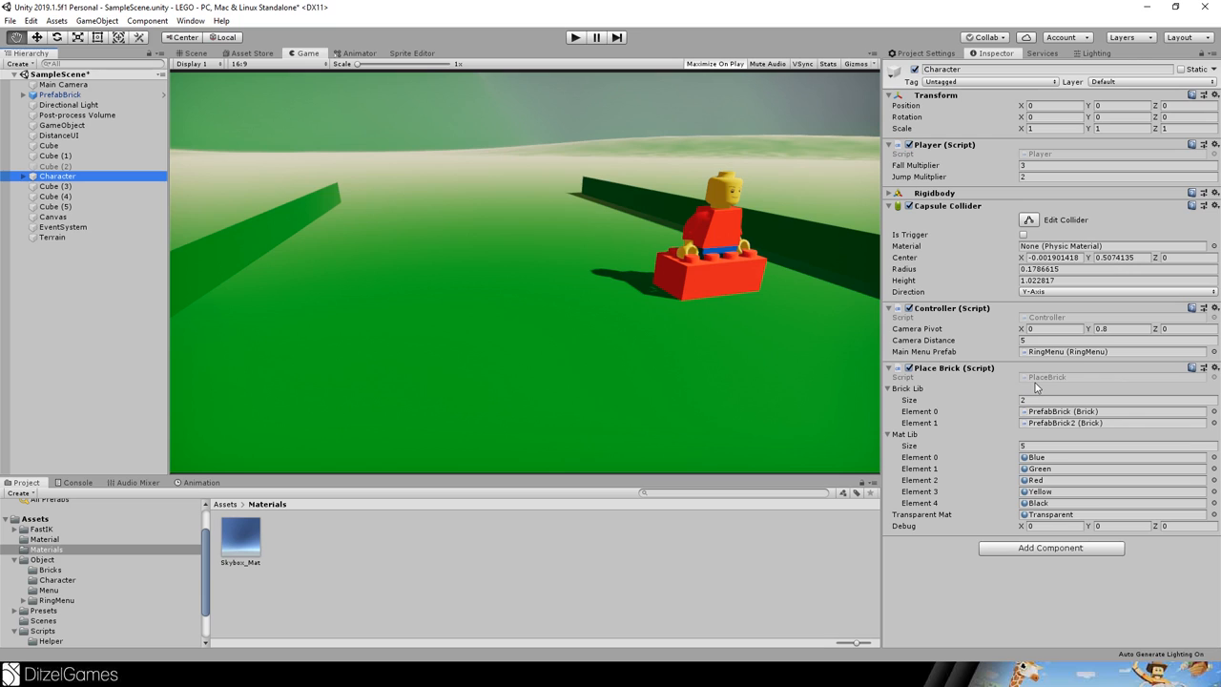
mouse_move(1066, 427)
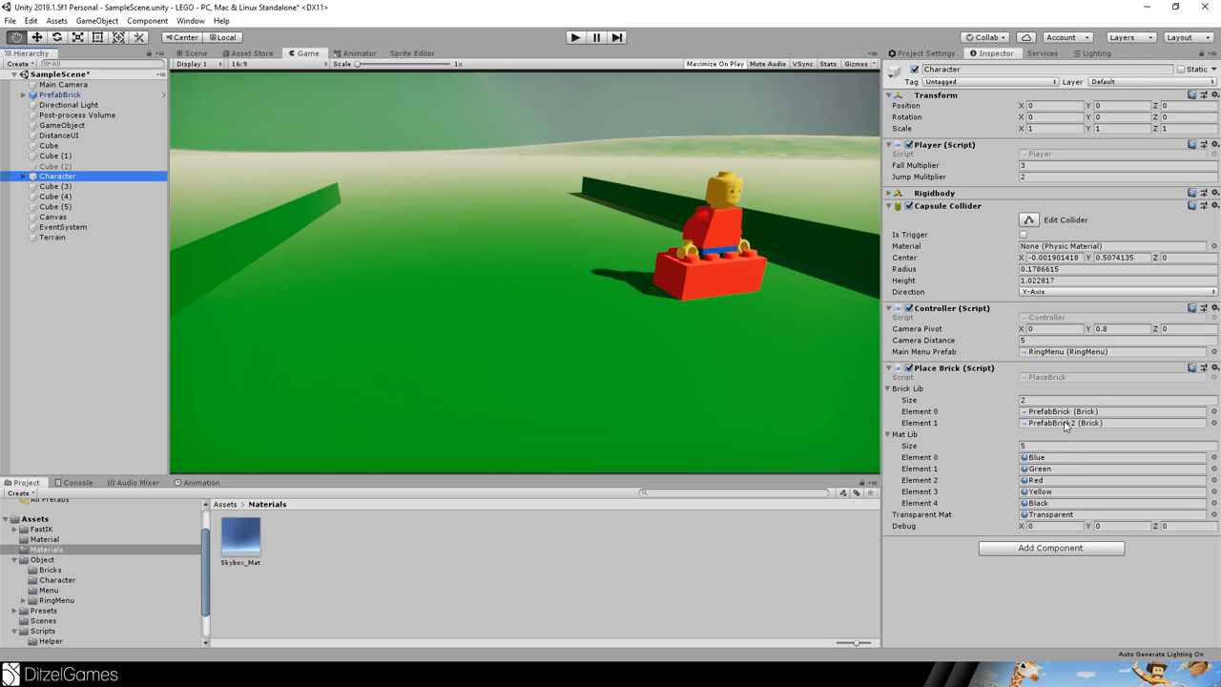
mouse_move(1055, 517)
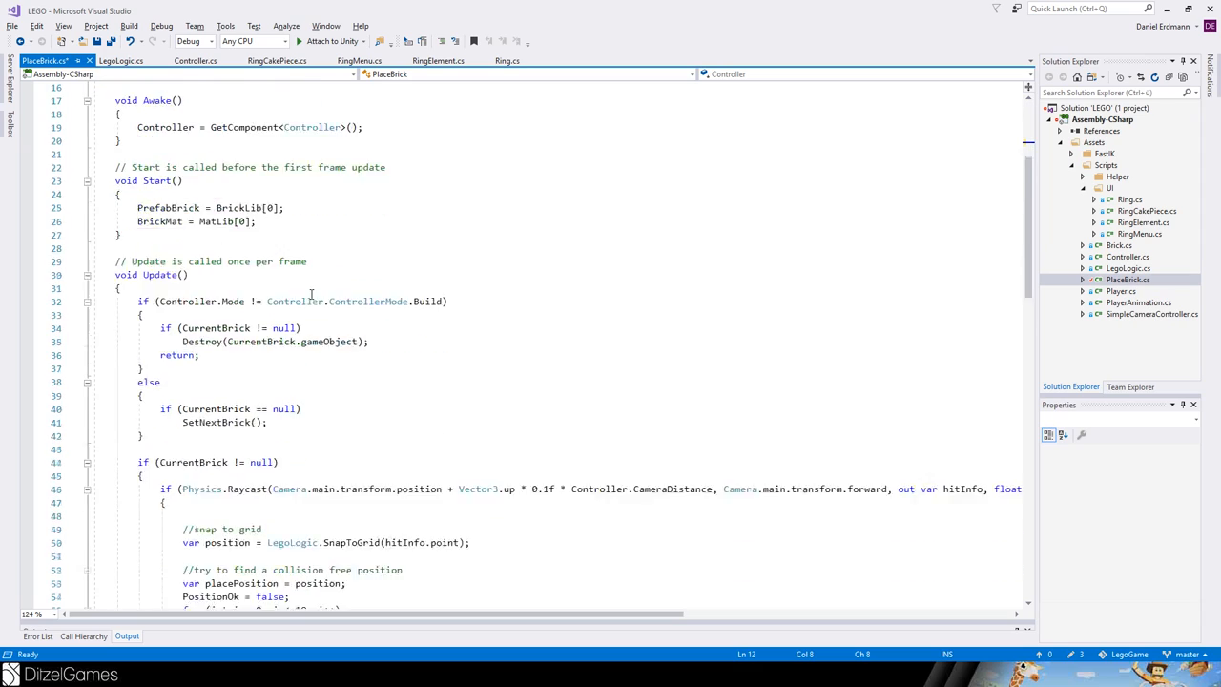
scroll(down, 3)
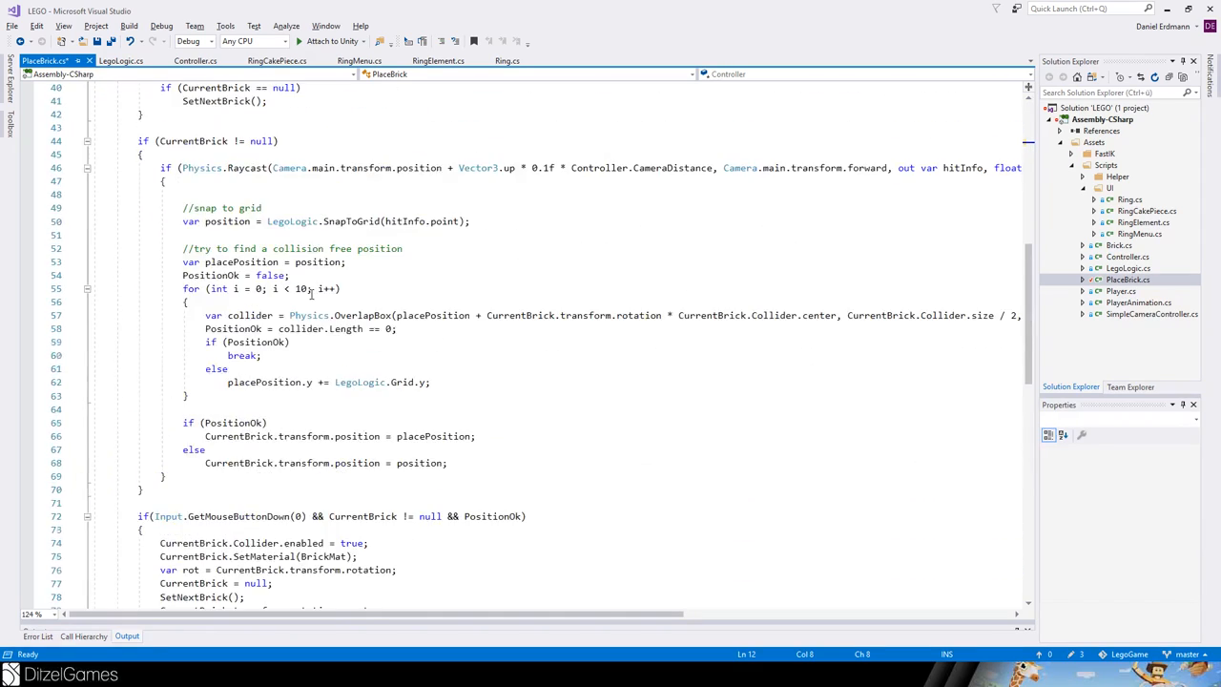
scroll(up, 3)
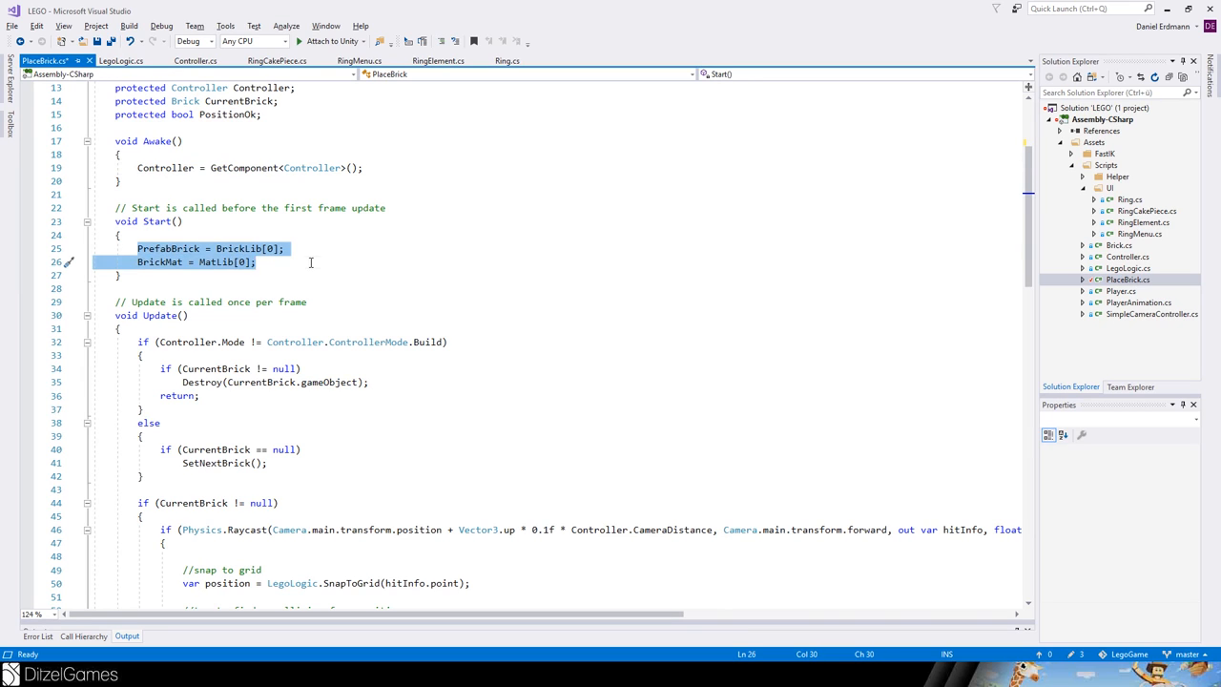
scroll(down, 3)
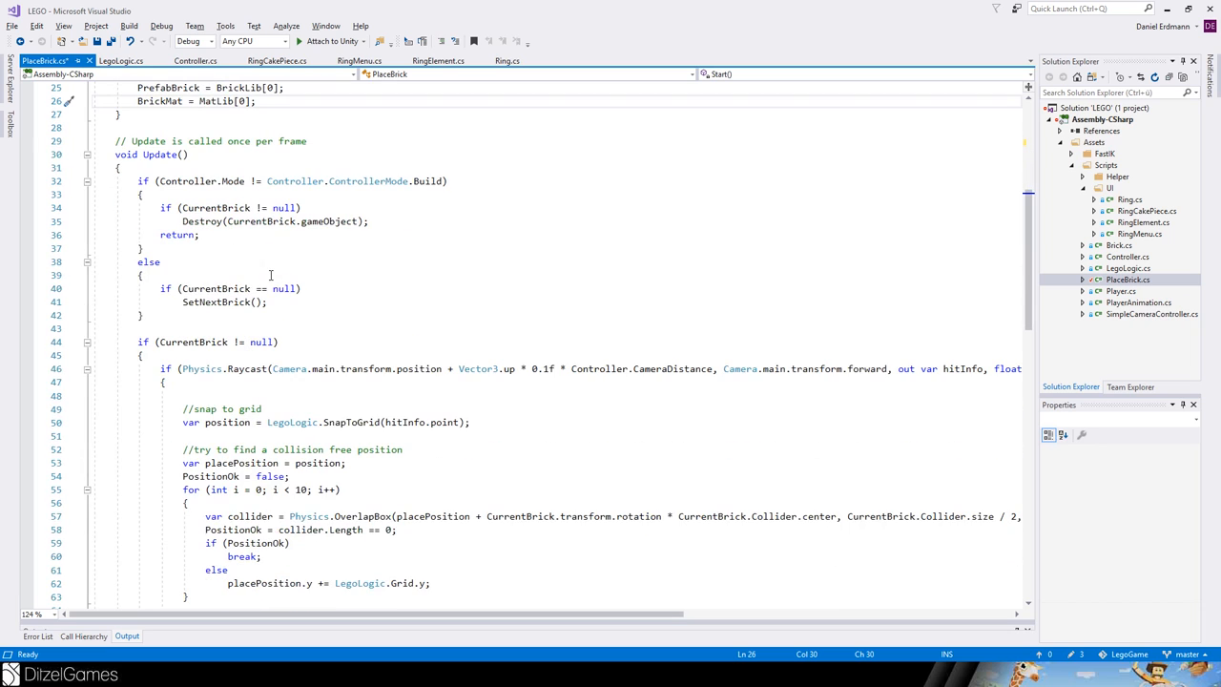
click(162, 181)
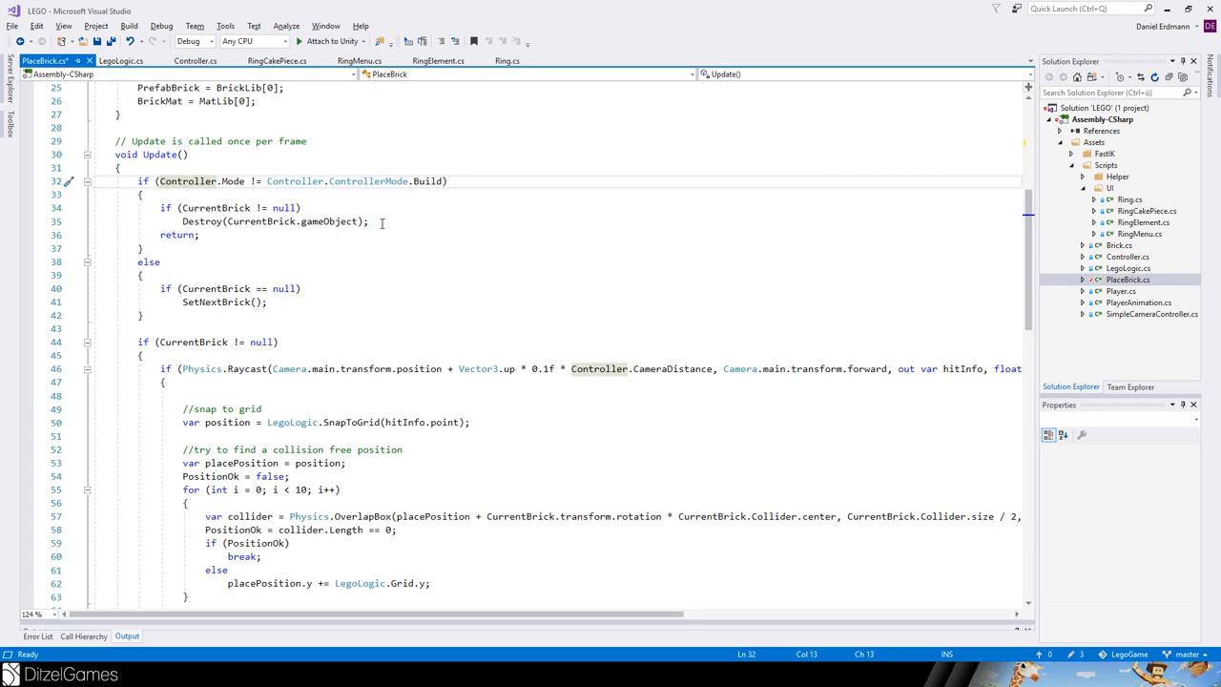
click(321, 270)
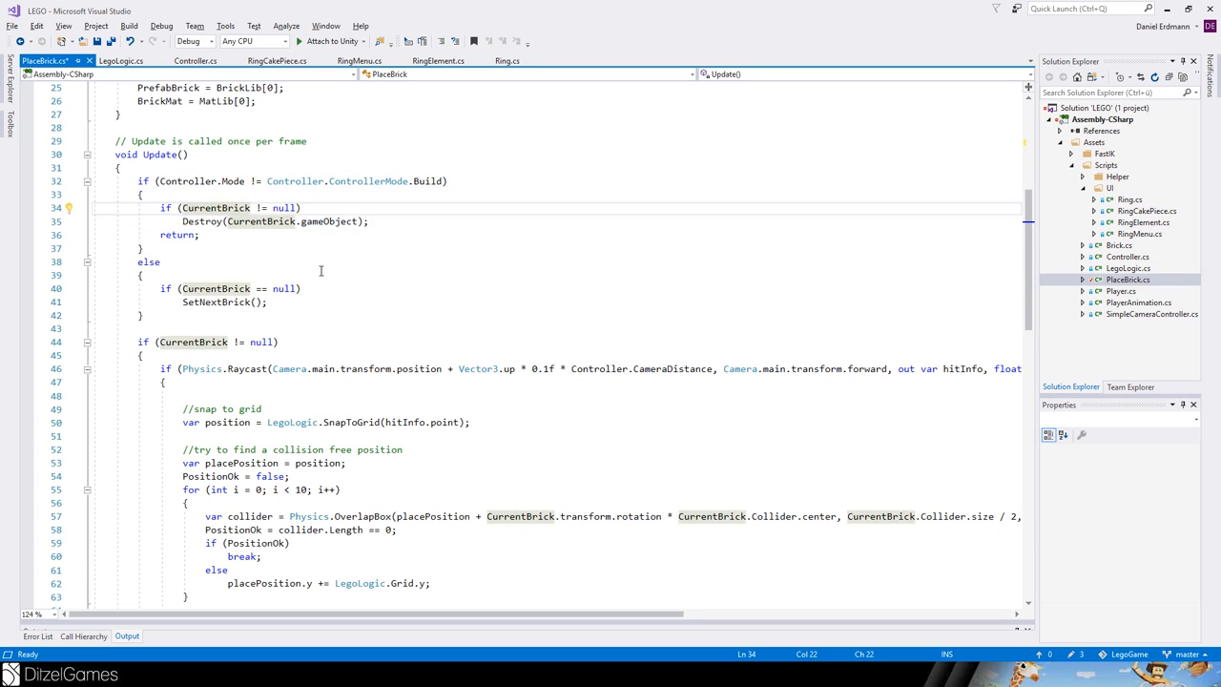
scroll(down, 3)
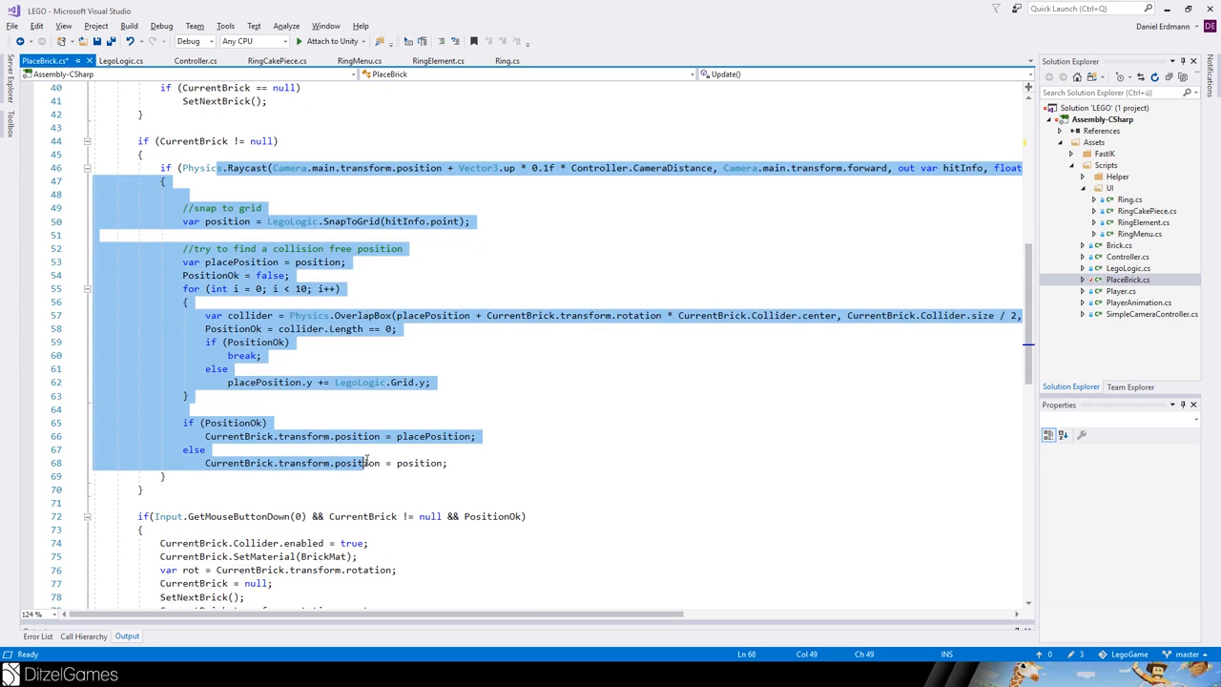
scroll(down, 3)
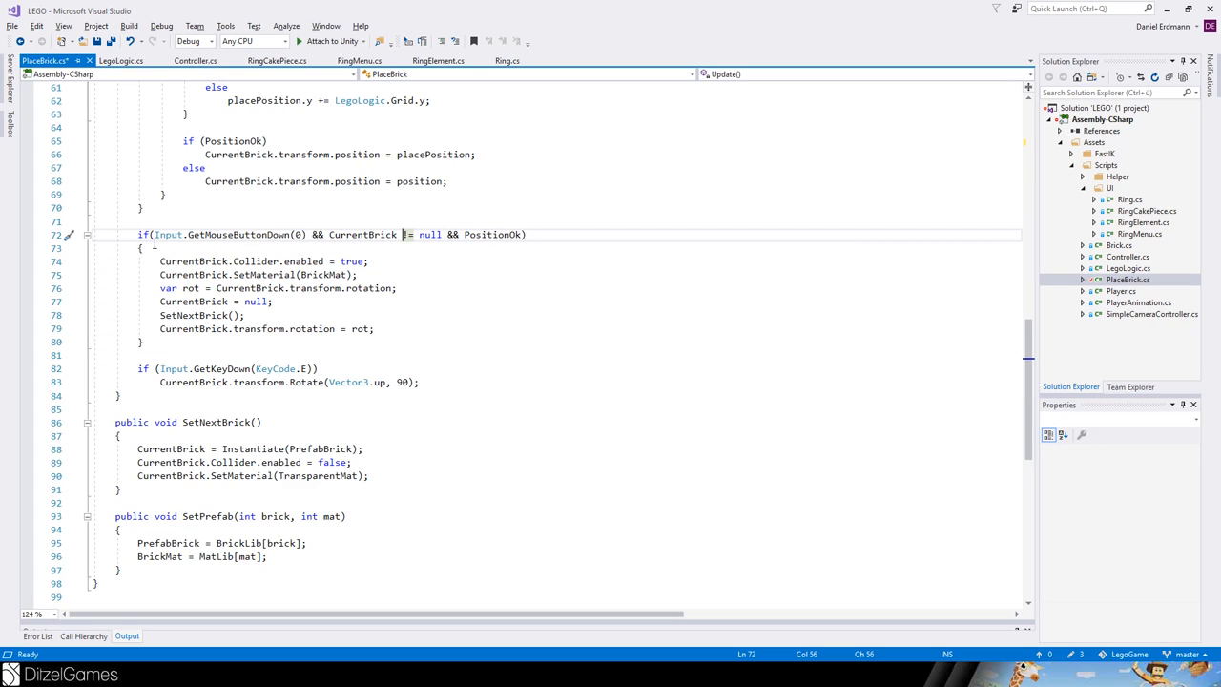
mouse_move(192, 302)
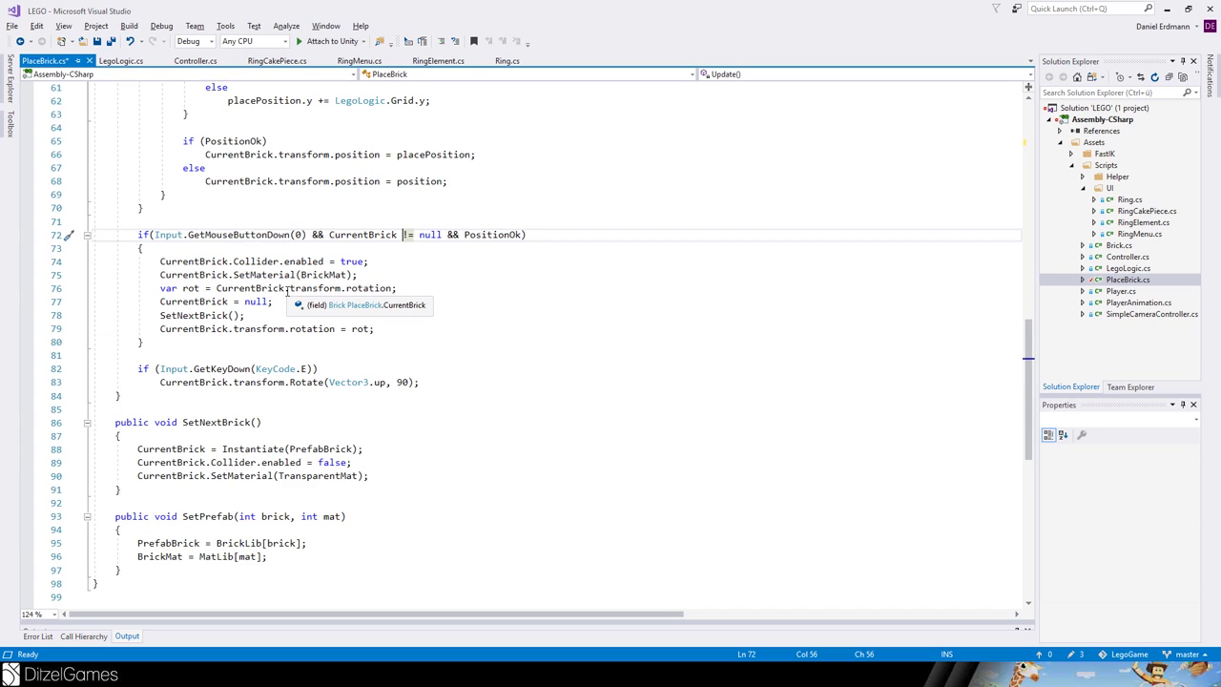
mouse_move(257, 377)
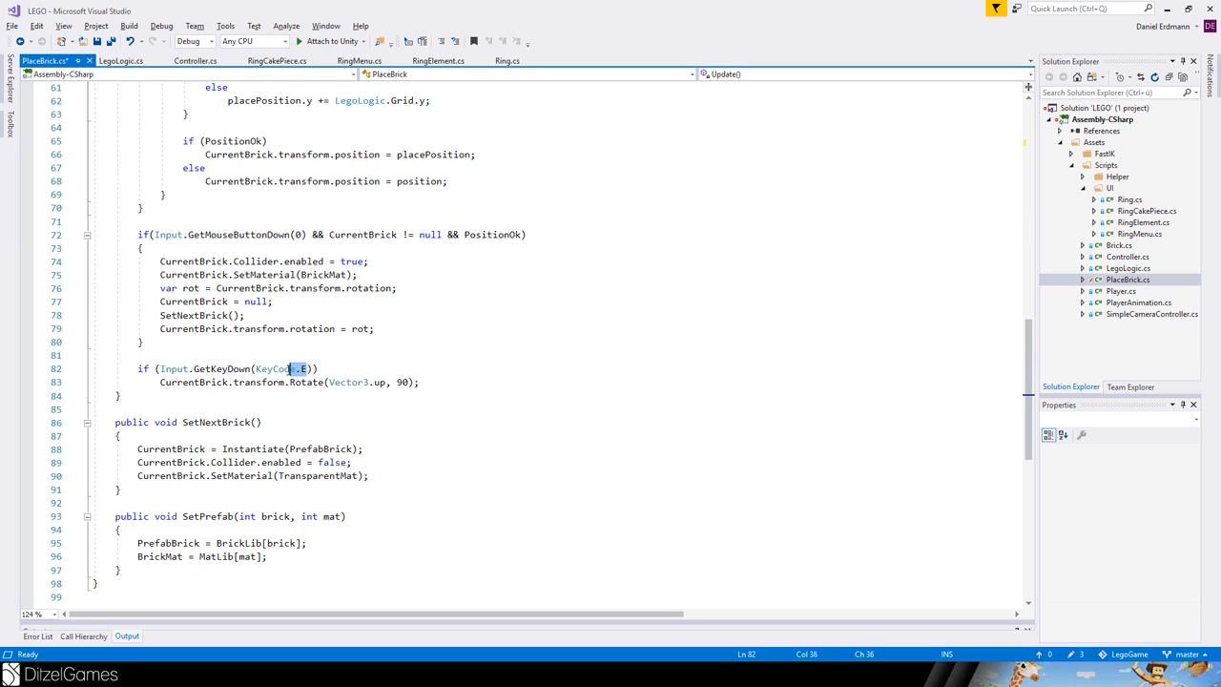
double_click(274, 369)
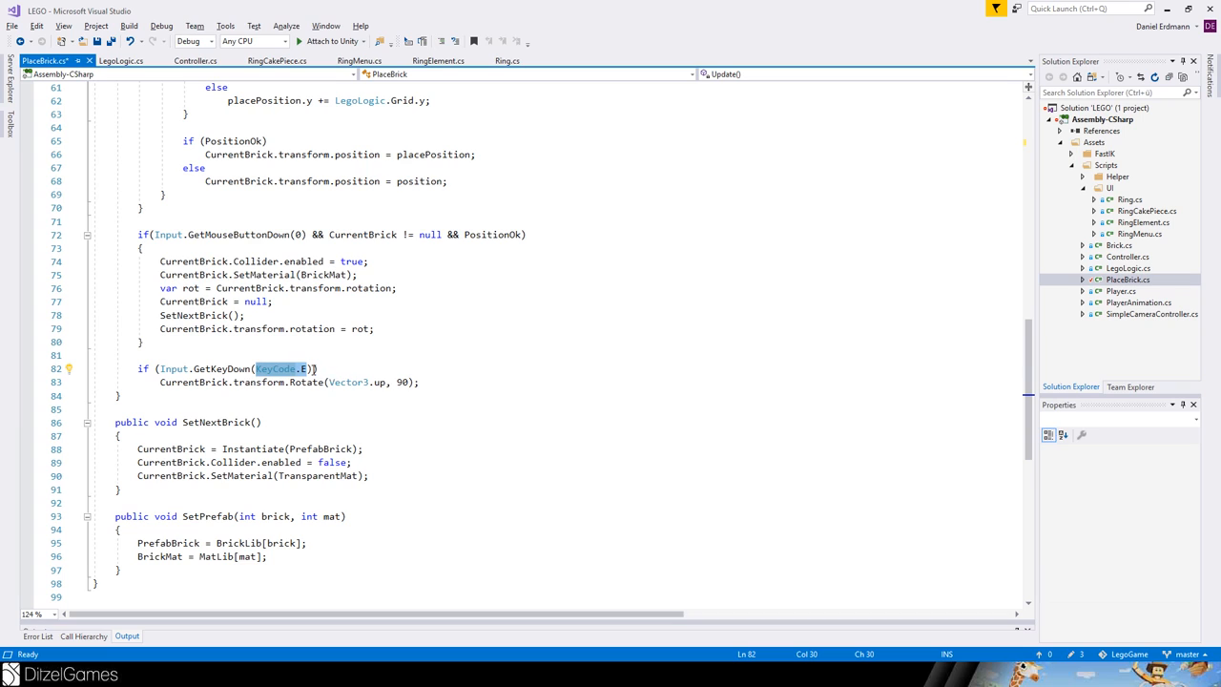
click(420, 381)
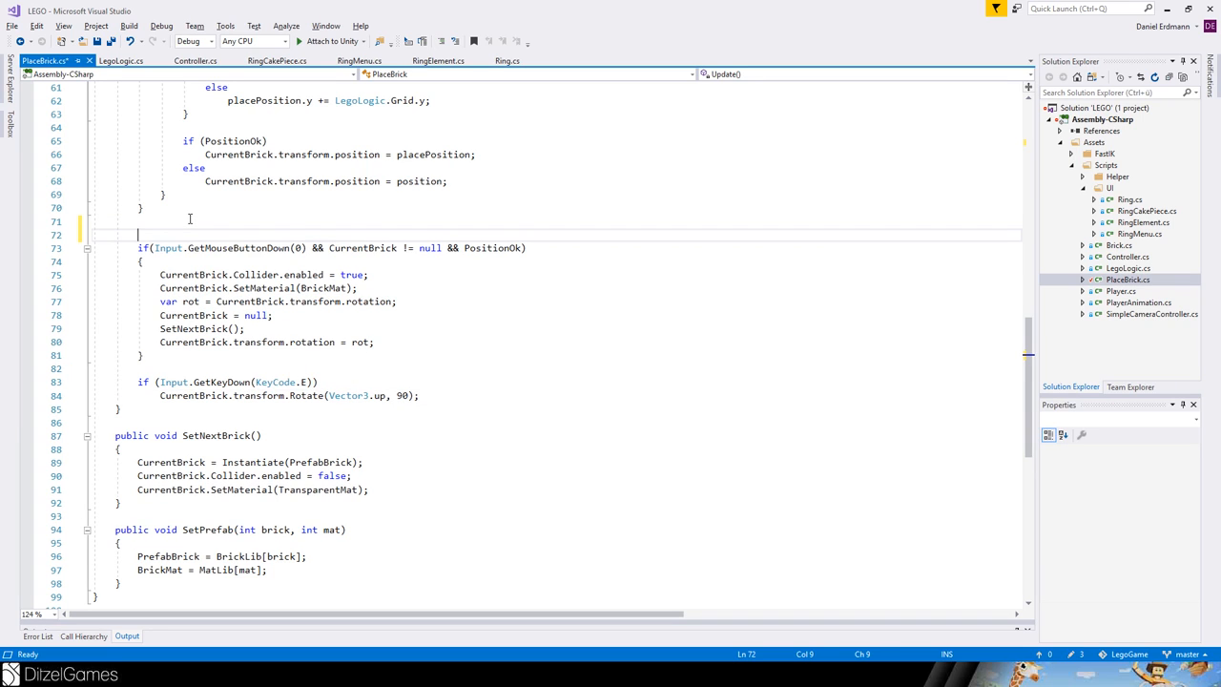
Label Update with //Place the Brick, //Rotate and //Delete Brick comments
text(//)
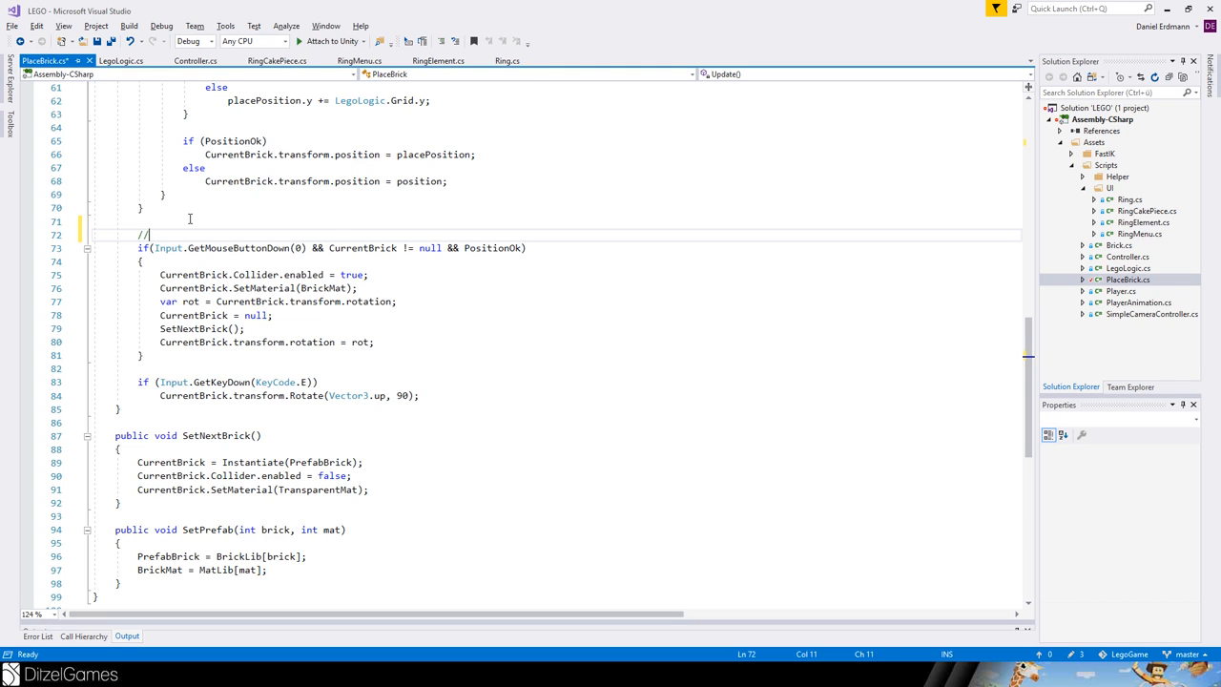
text(Place the Bi)
text((()
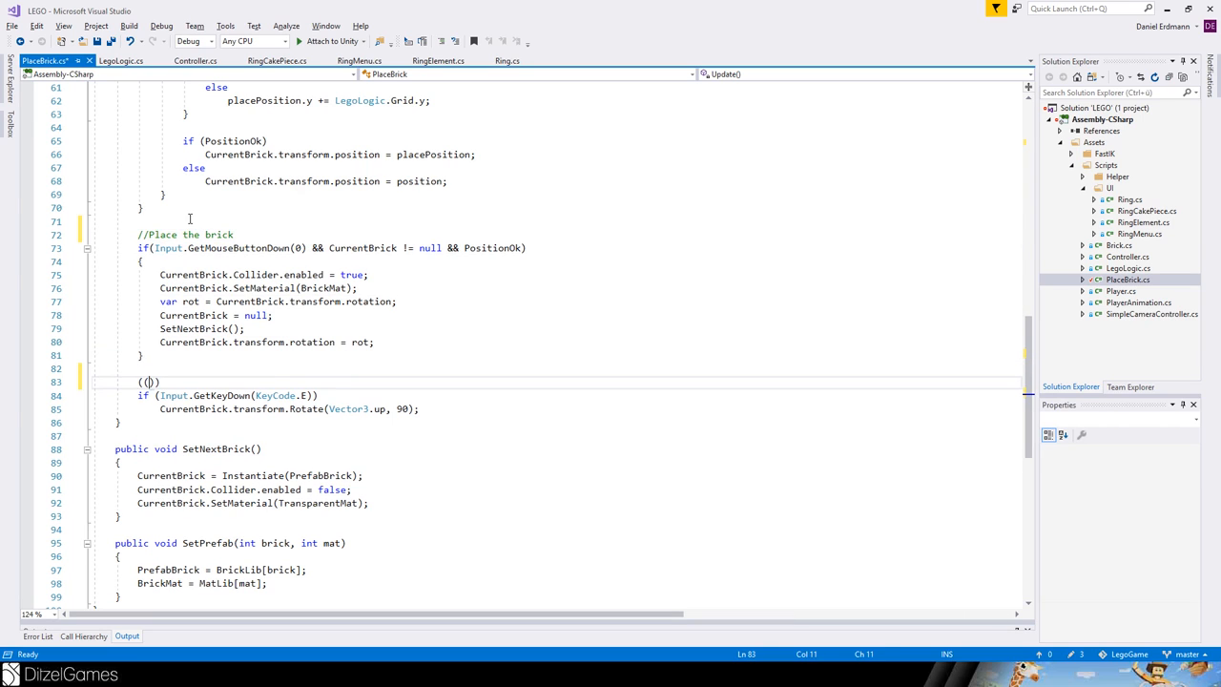
text(//Rotate Brick)
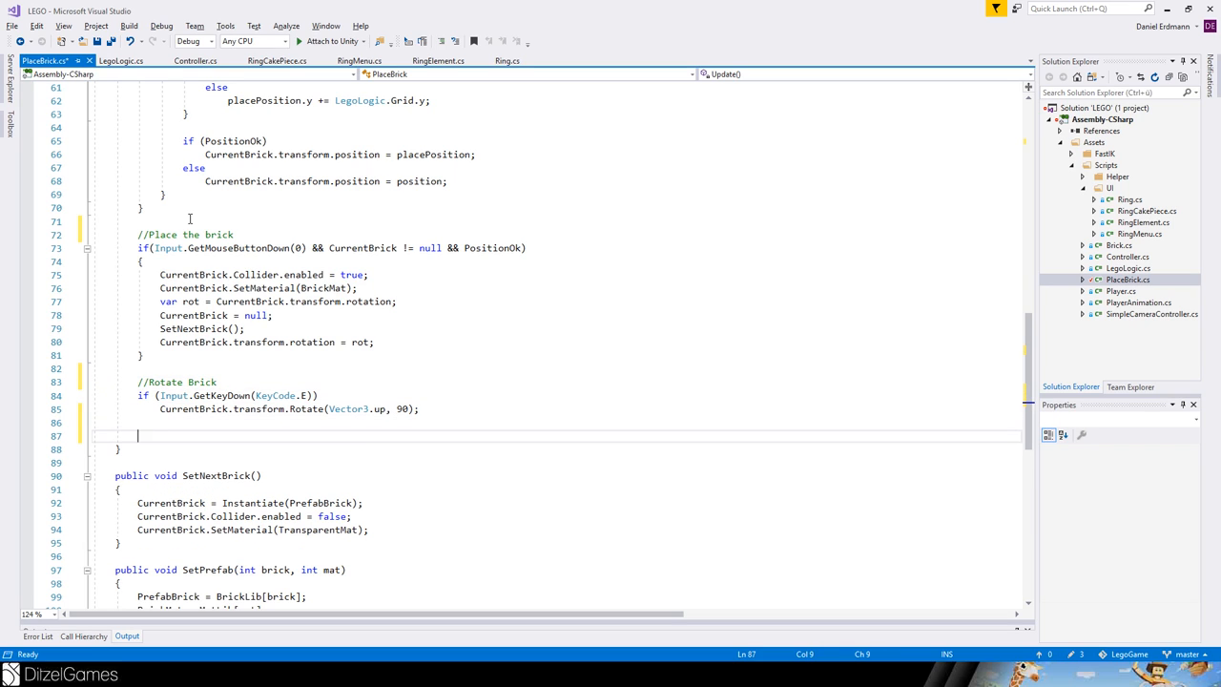
text(//D)
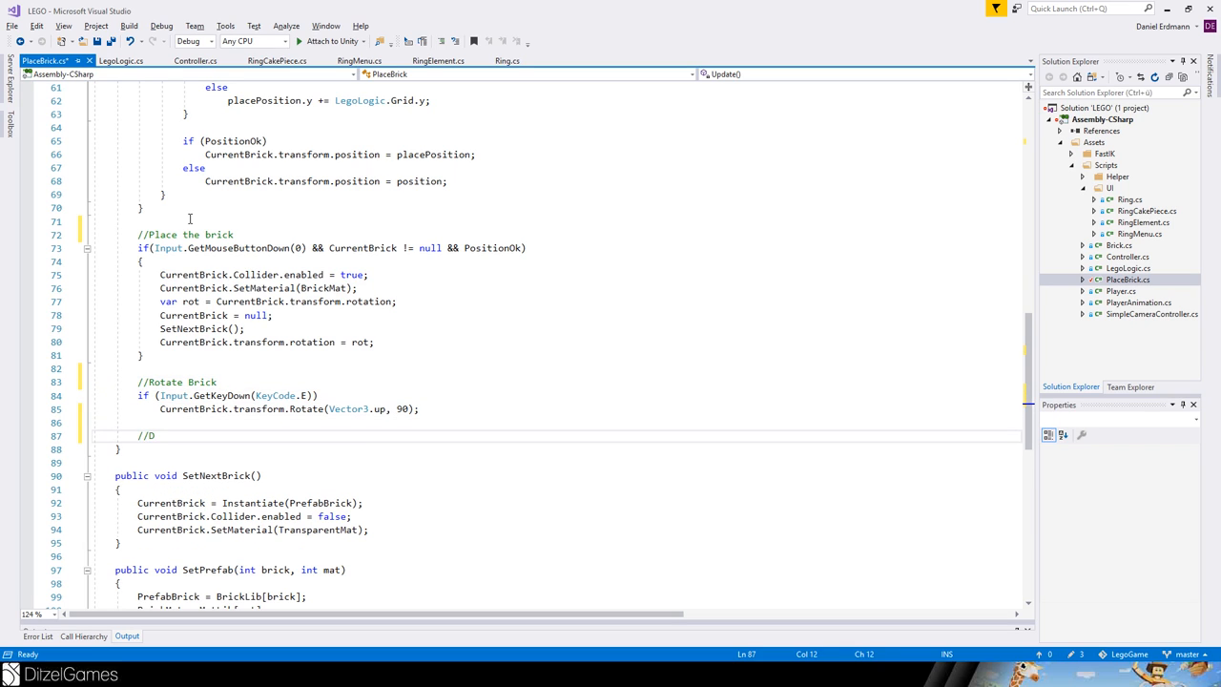
text(elte Brick)
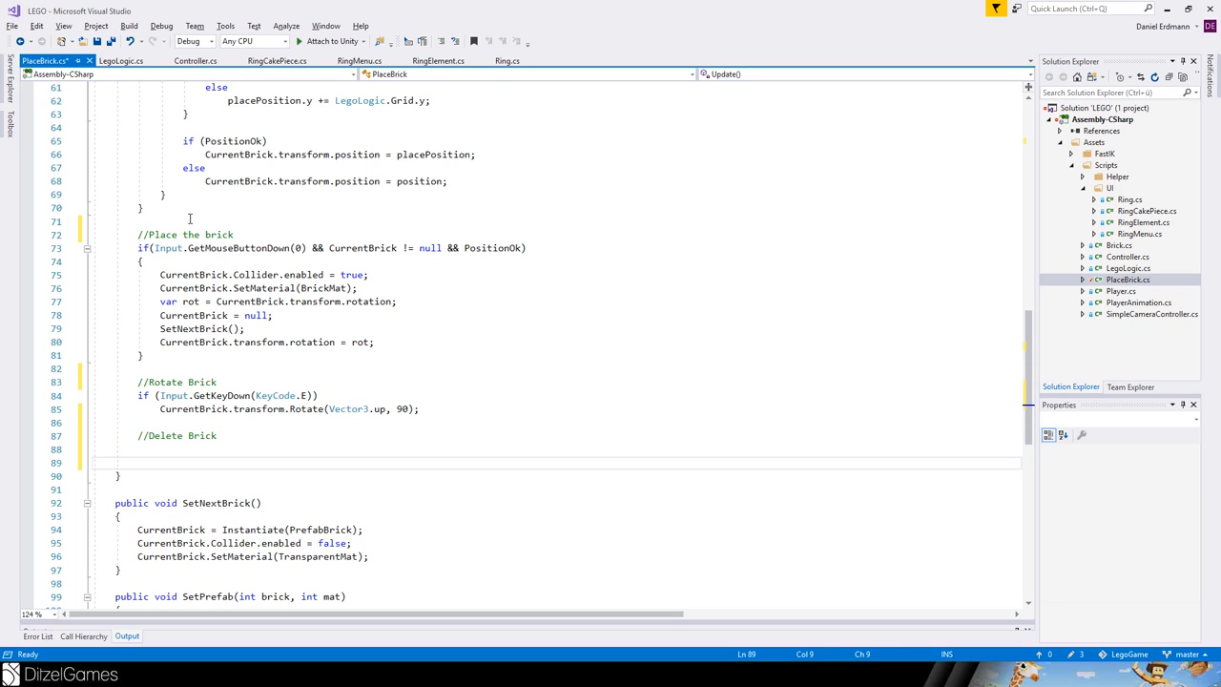
Make the delete block check Input.GetMouseButtonDown(1) for the right mouse button
double_click(229, 248)
text(if (Input.GetMouseButtonDown(0)
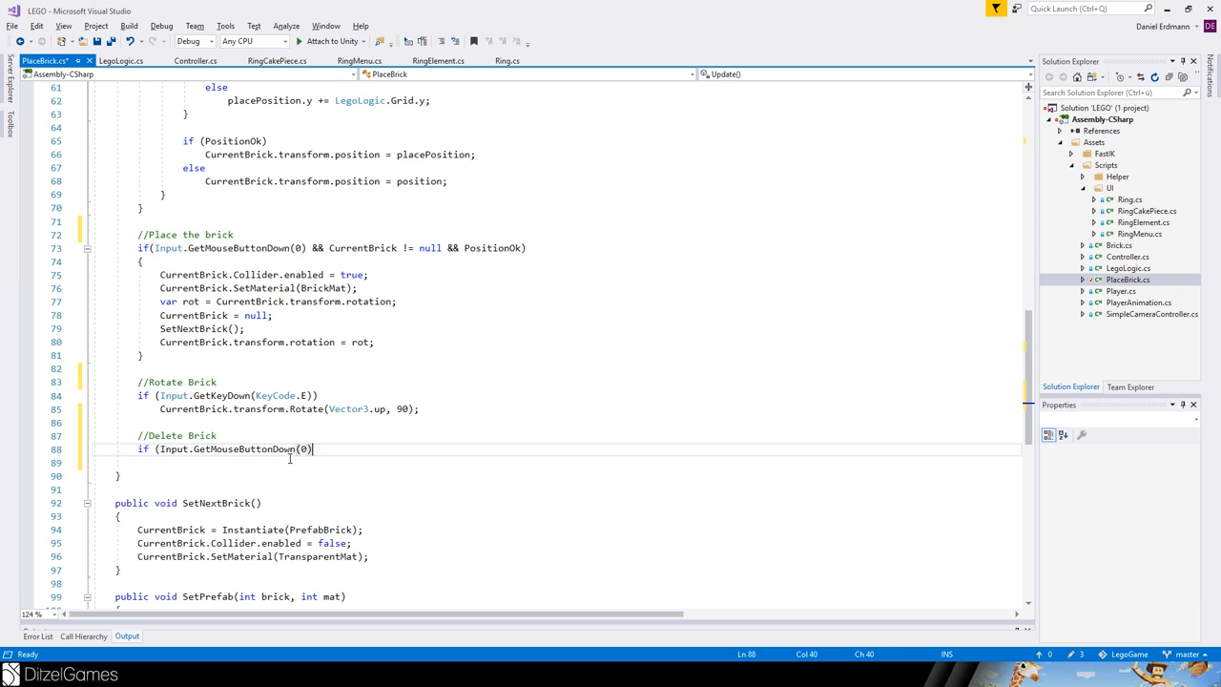
text(1)
click(556, 463)
text({)
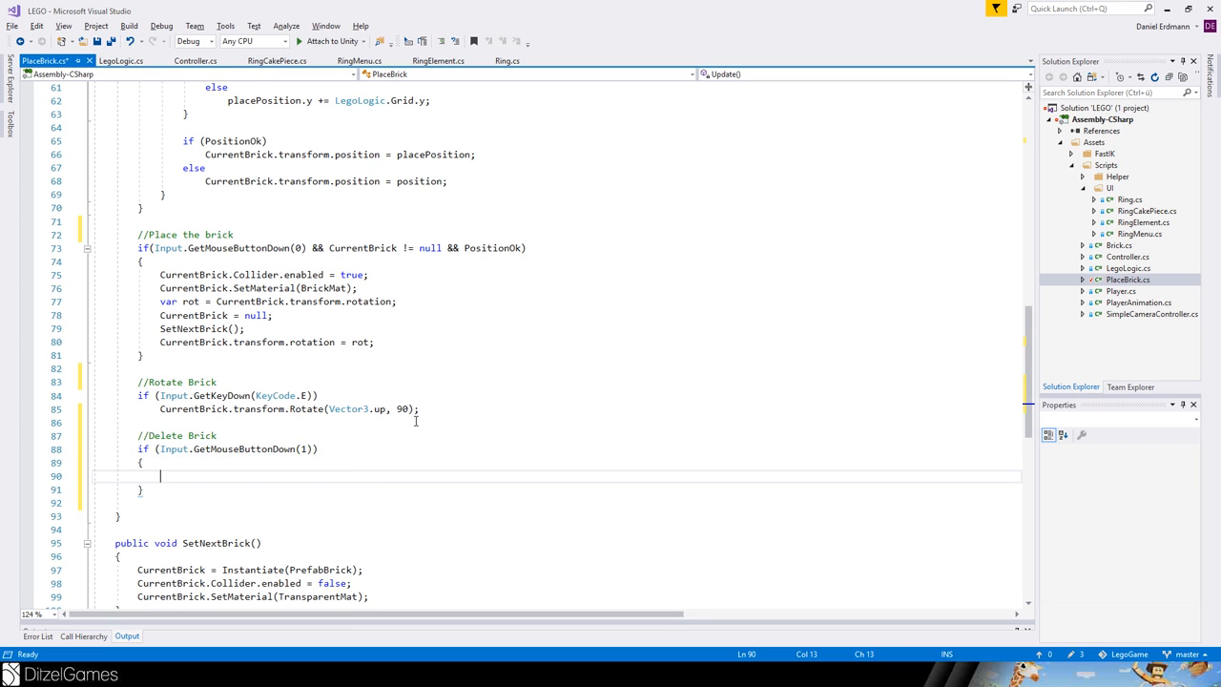
scroll(up, 3)
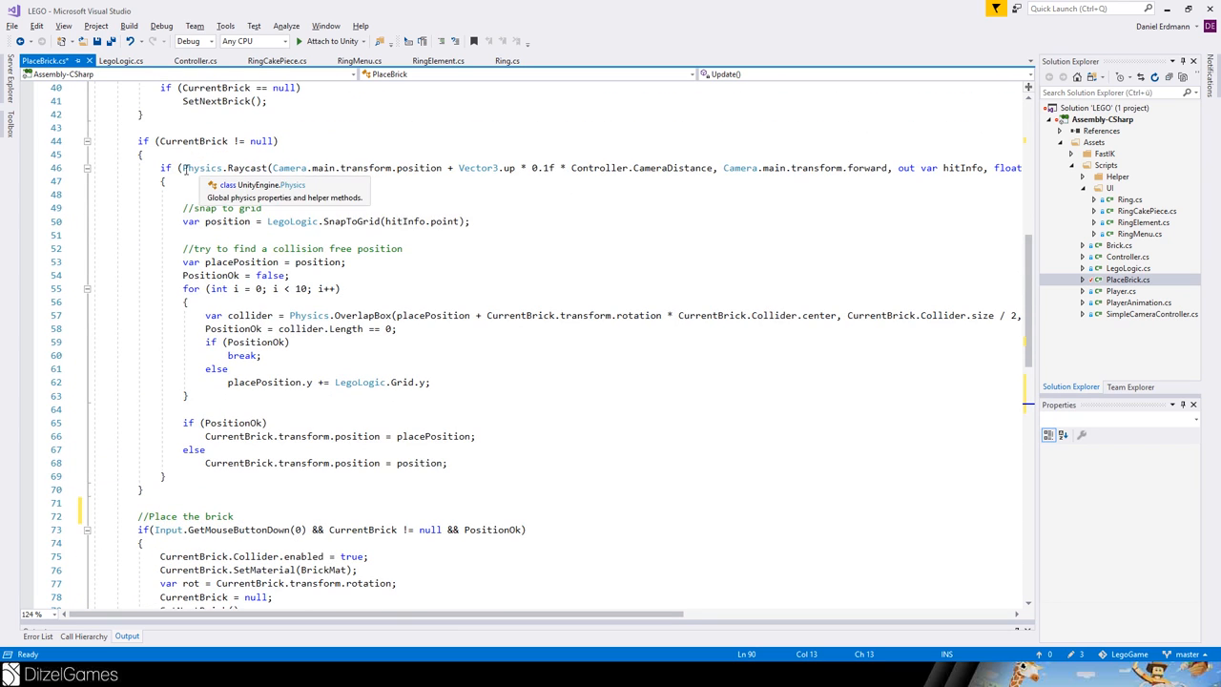
Copy the Physics.Raycast camera condition into the right-click delete block
scroll(down, 3)
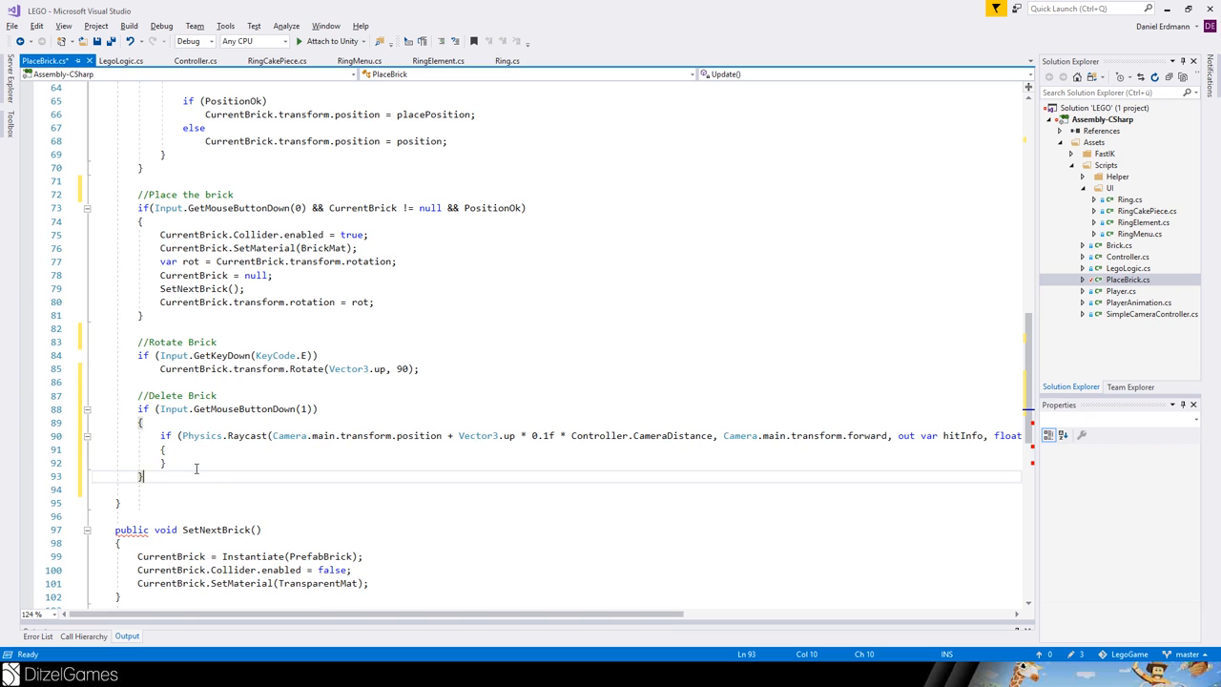
mouse_move(358, 572)
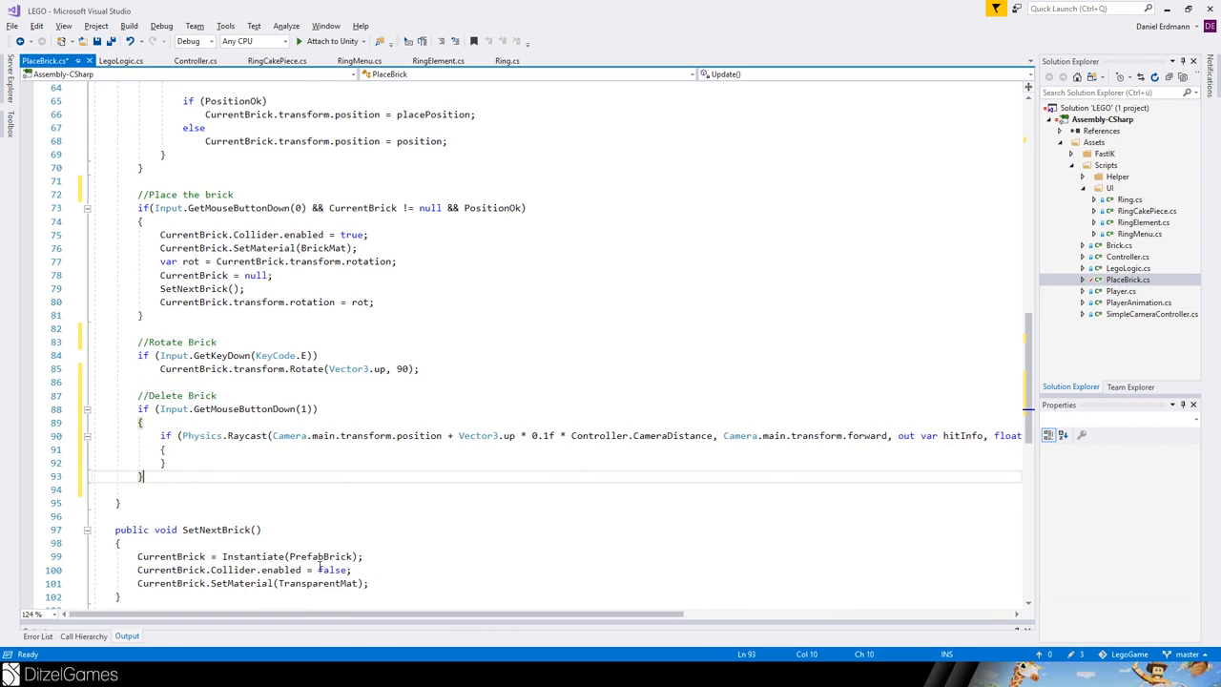
double_click(289, 435)
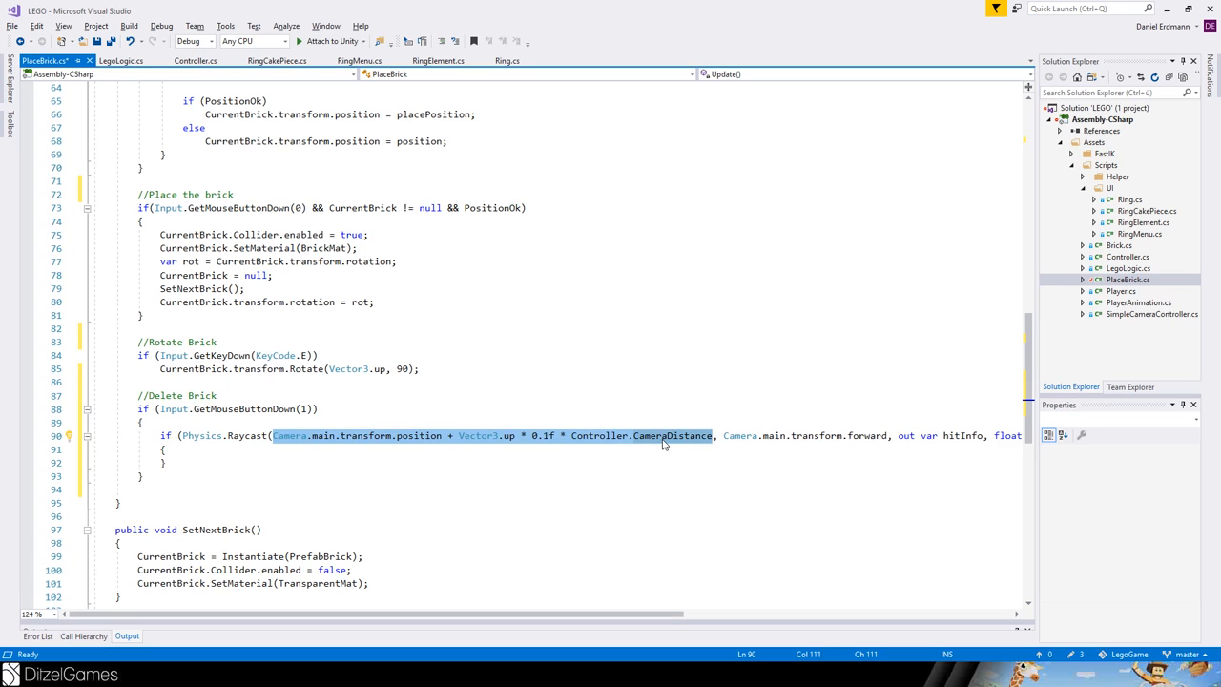
mouse_move(568, 557)
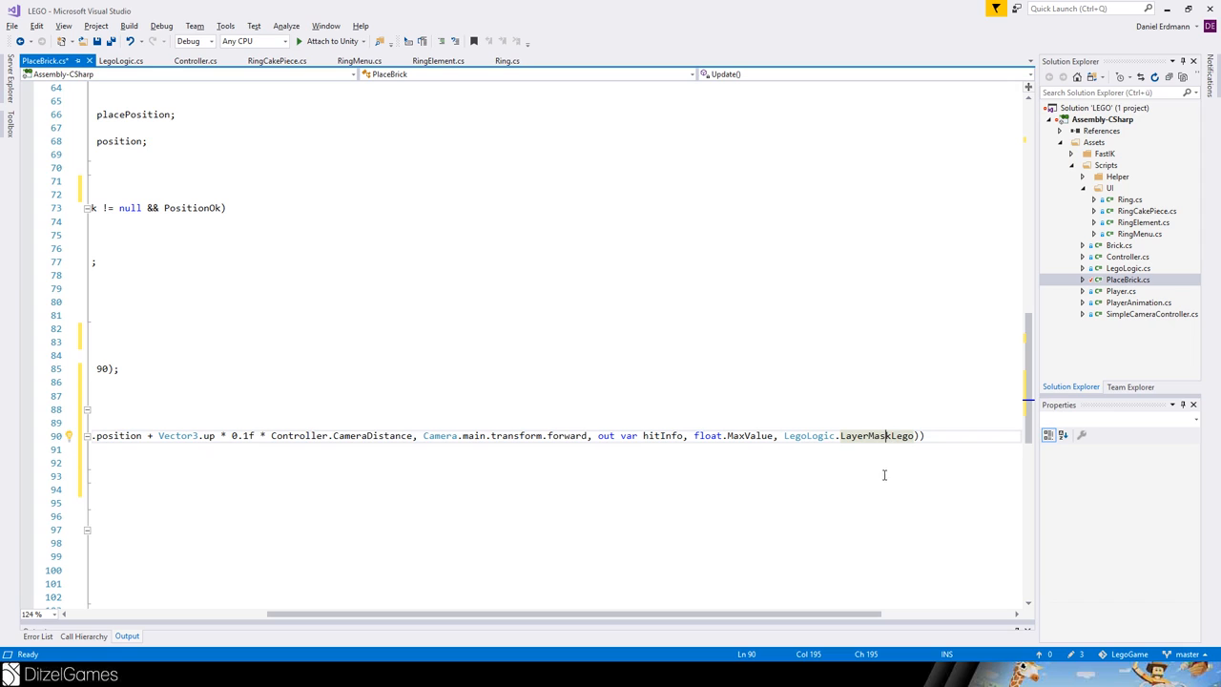
mouse_move(866, 435)
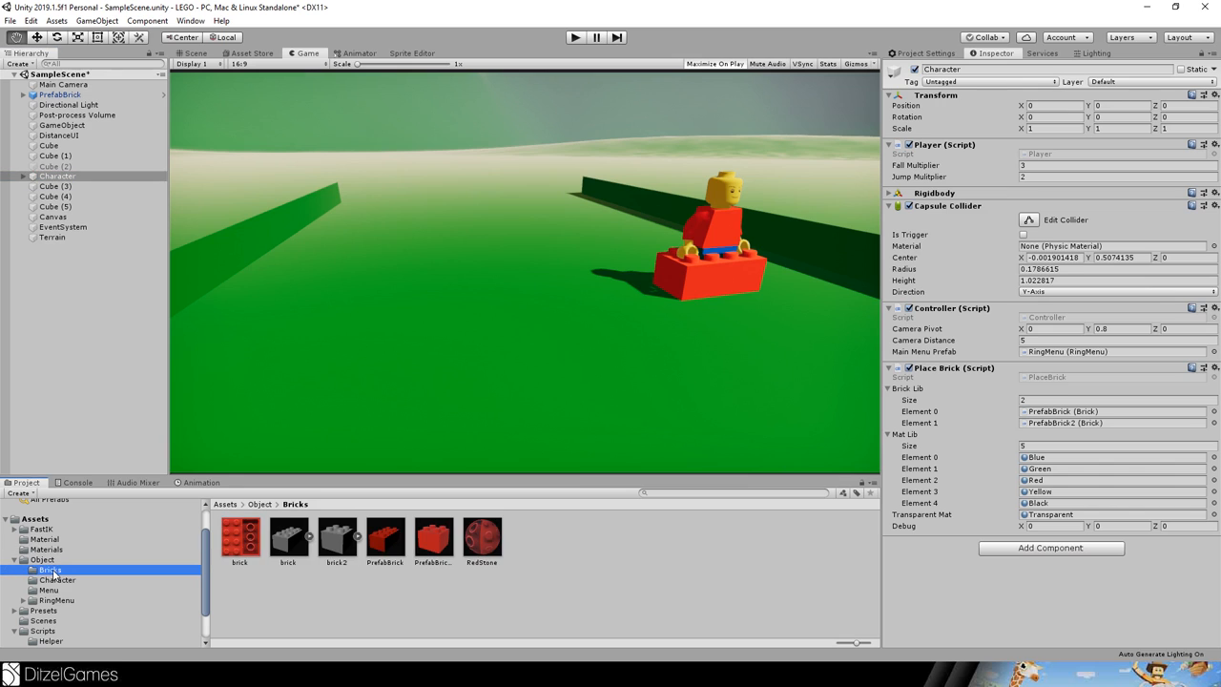
Select PrefabBrick2 in the Bricks folder and confirm its Layer is Lego
click(433, 537)
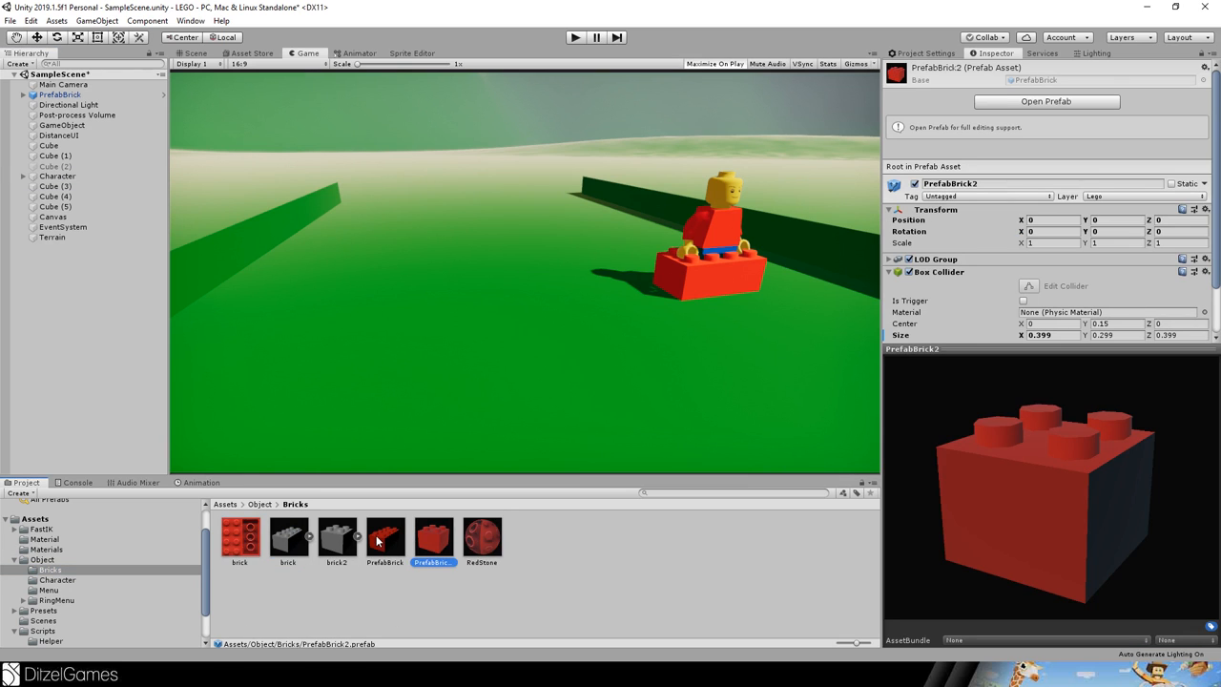
mouse_move(401, 540)
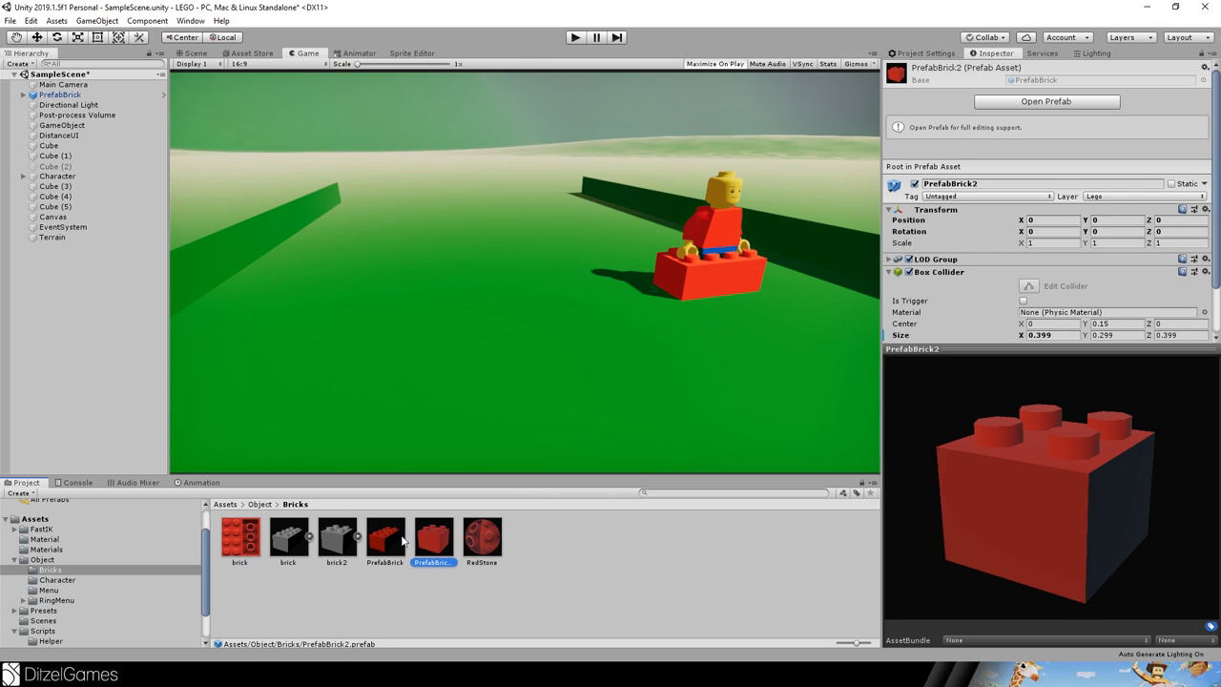
click(385, 536)
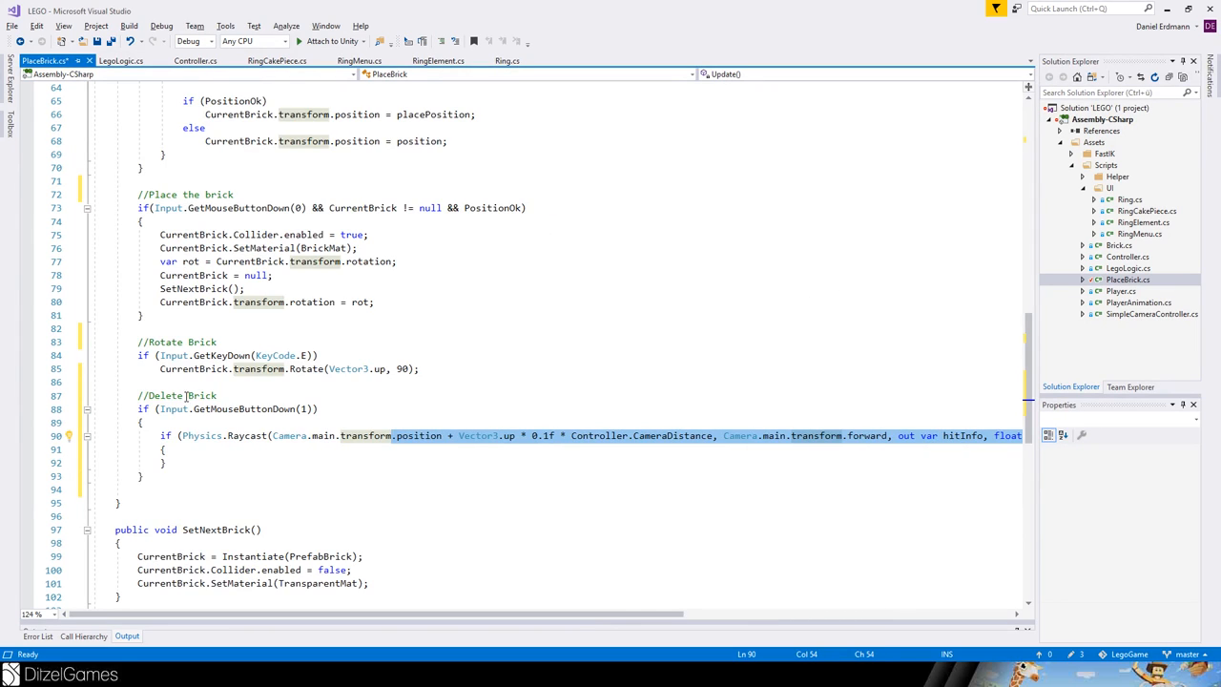
Scroll to compare the delete raycast with the placement raycast above
scroll(up, 3)
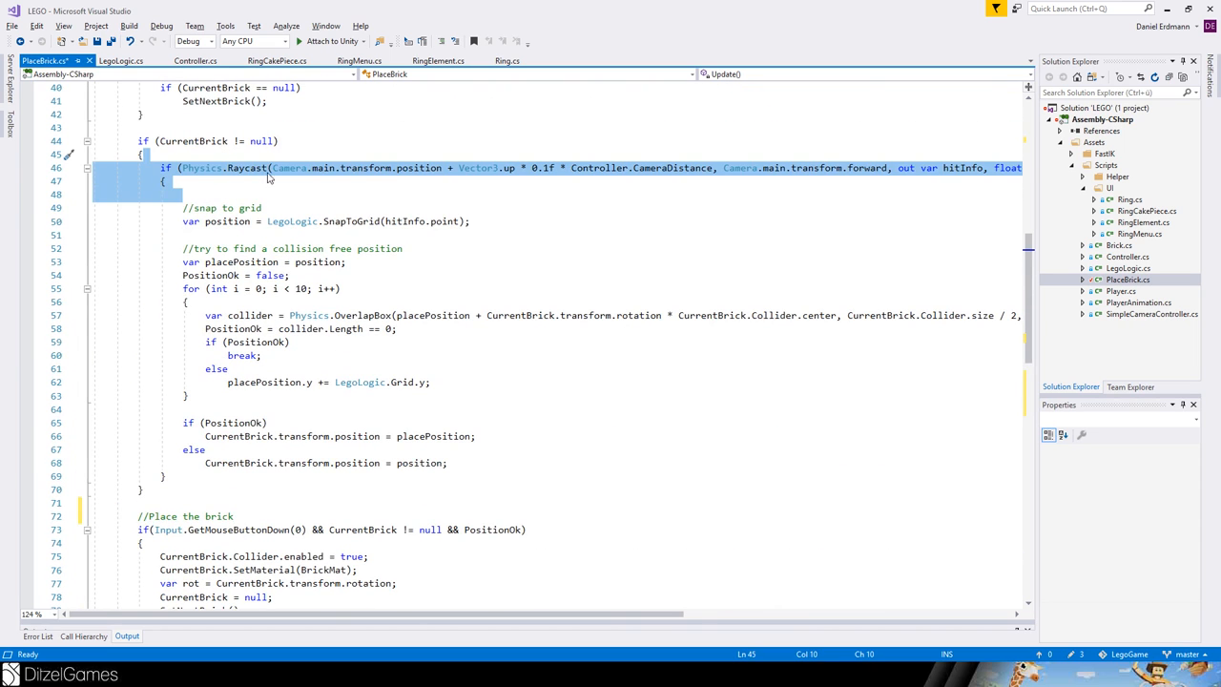
scroll(down, 3)
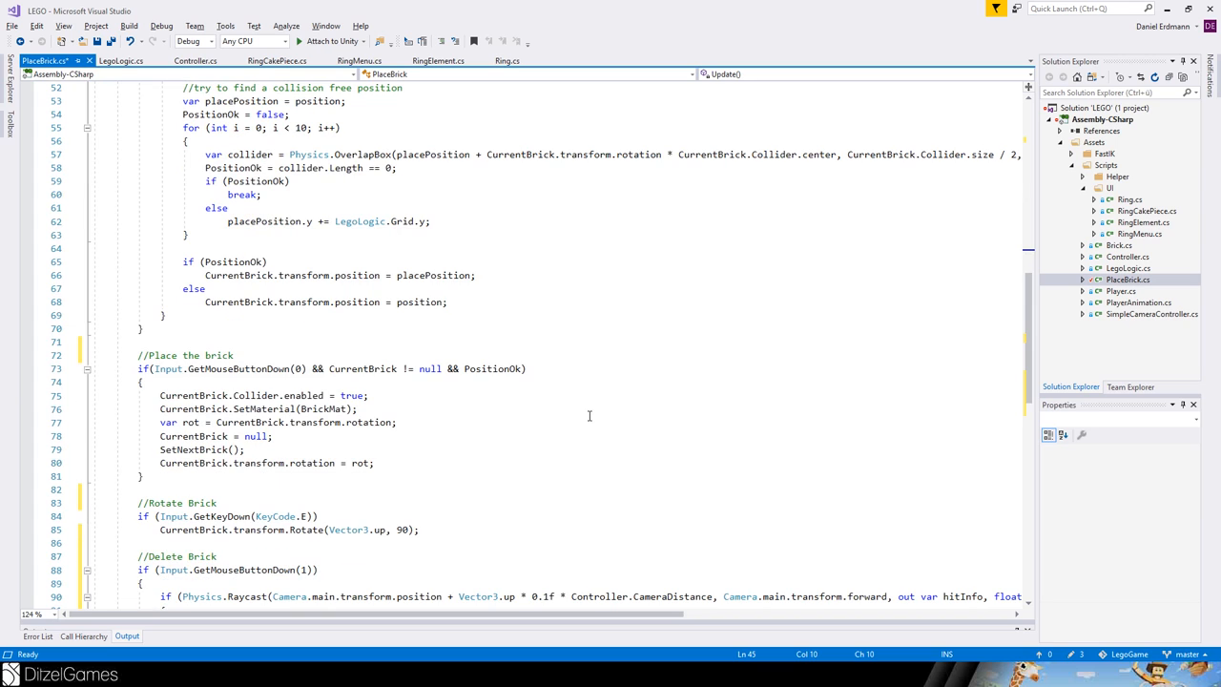
scroll(down, 3)
text({)
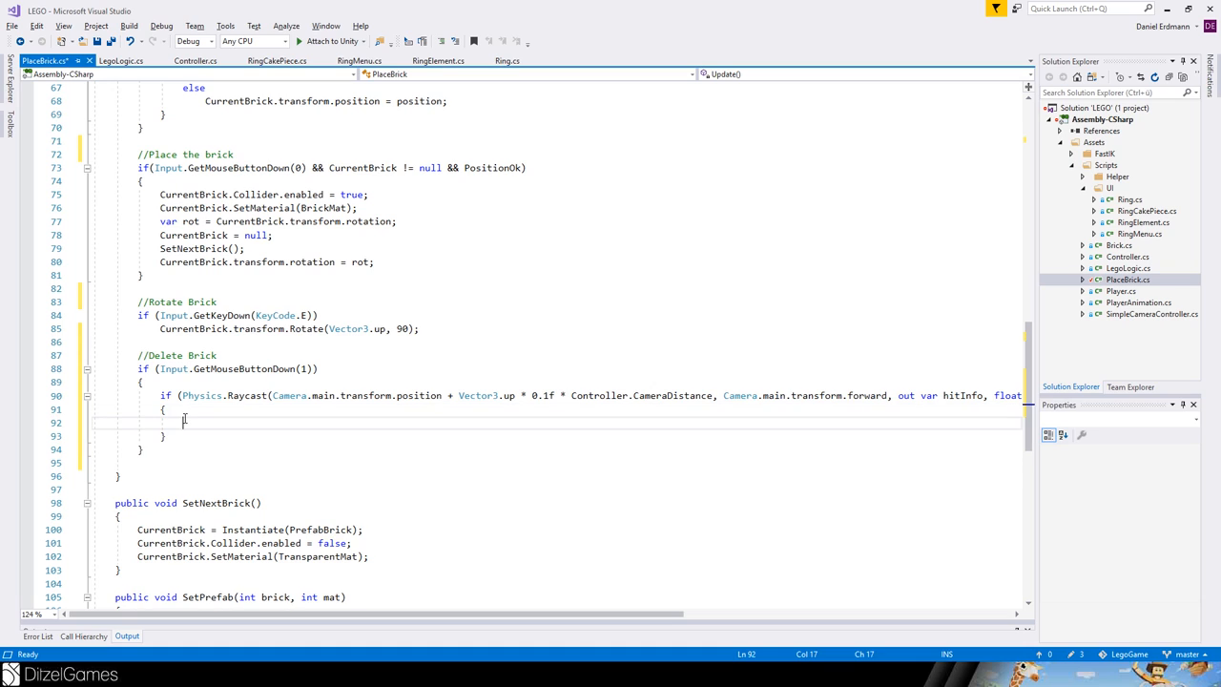
mouse_move(968, 401)
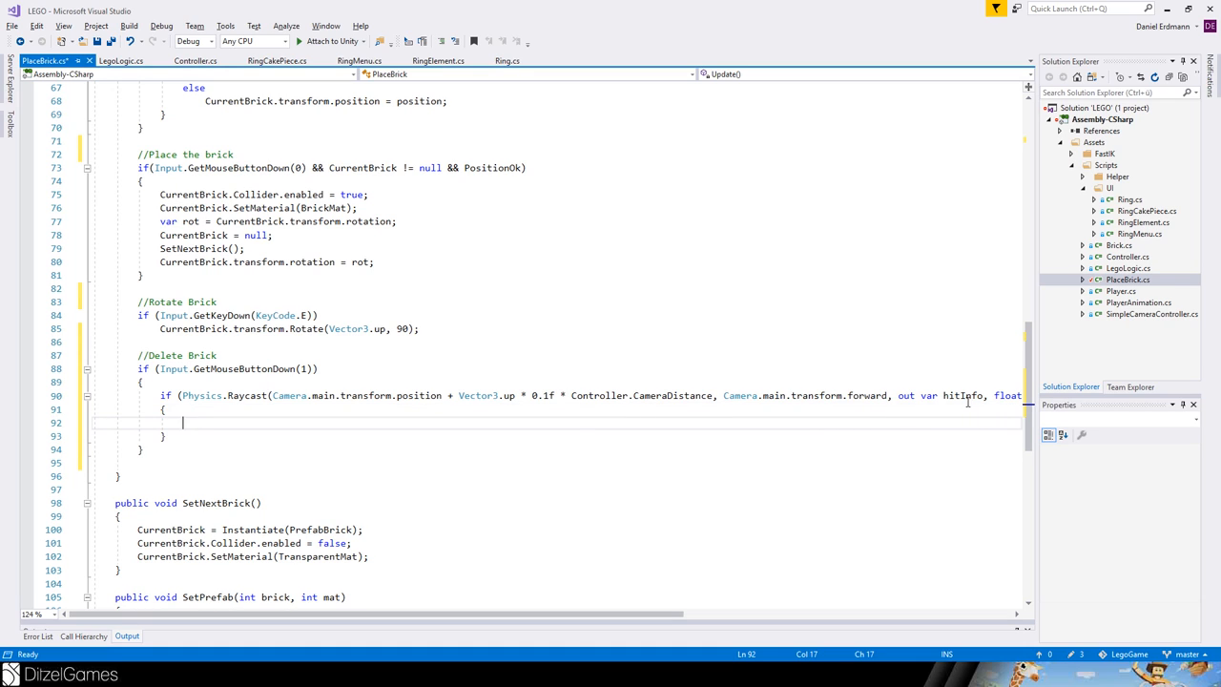
Declare var brick = hitInfo.collider.GetComponent<Brick>() in the delete raycast
text(var)
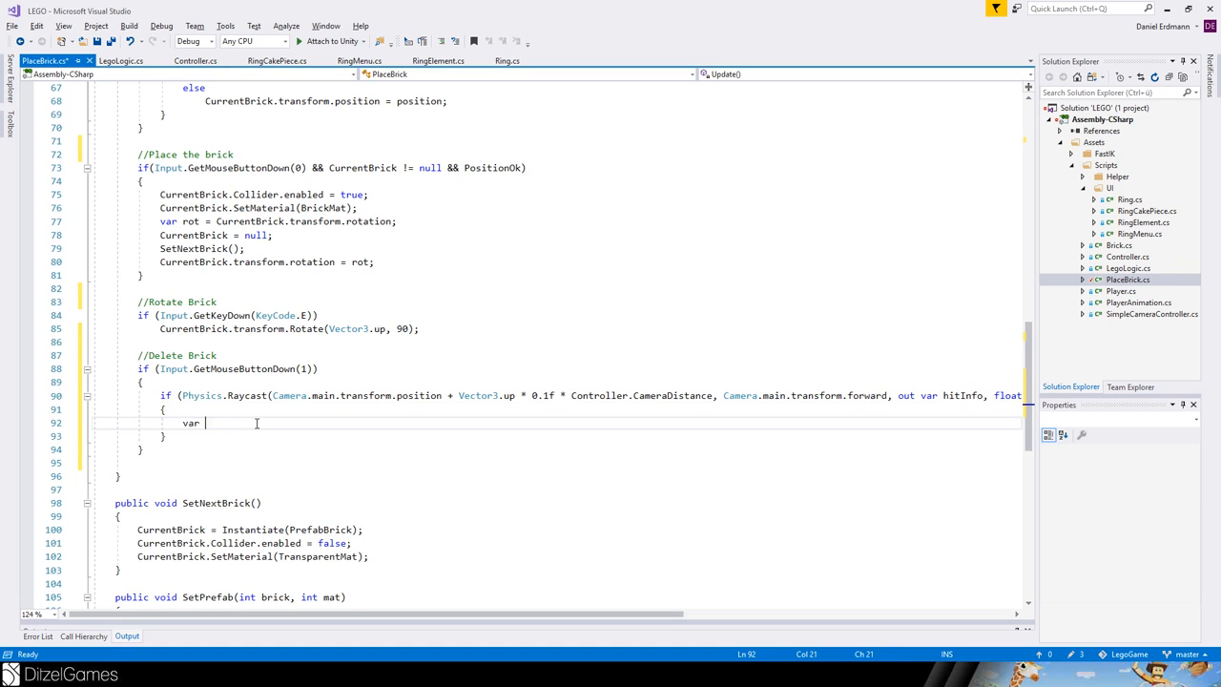
text(brick = hitInfo)
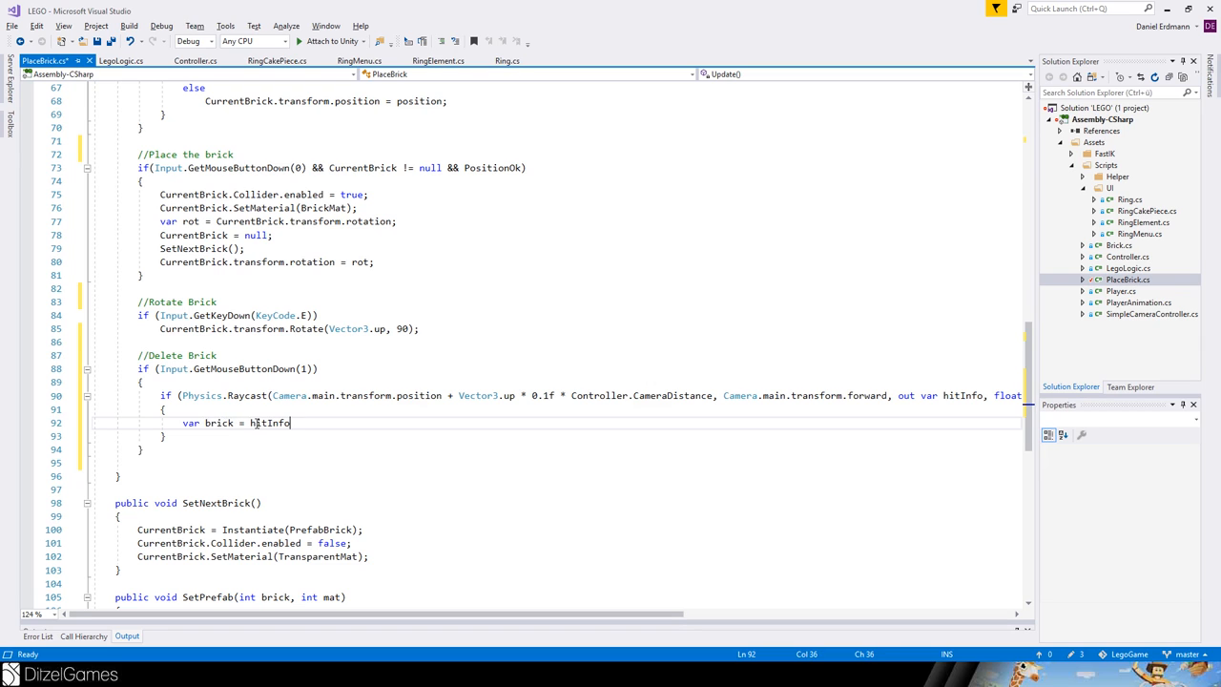
text(.oth)
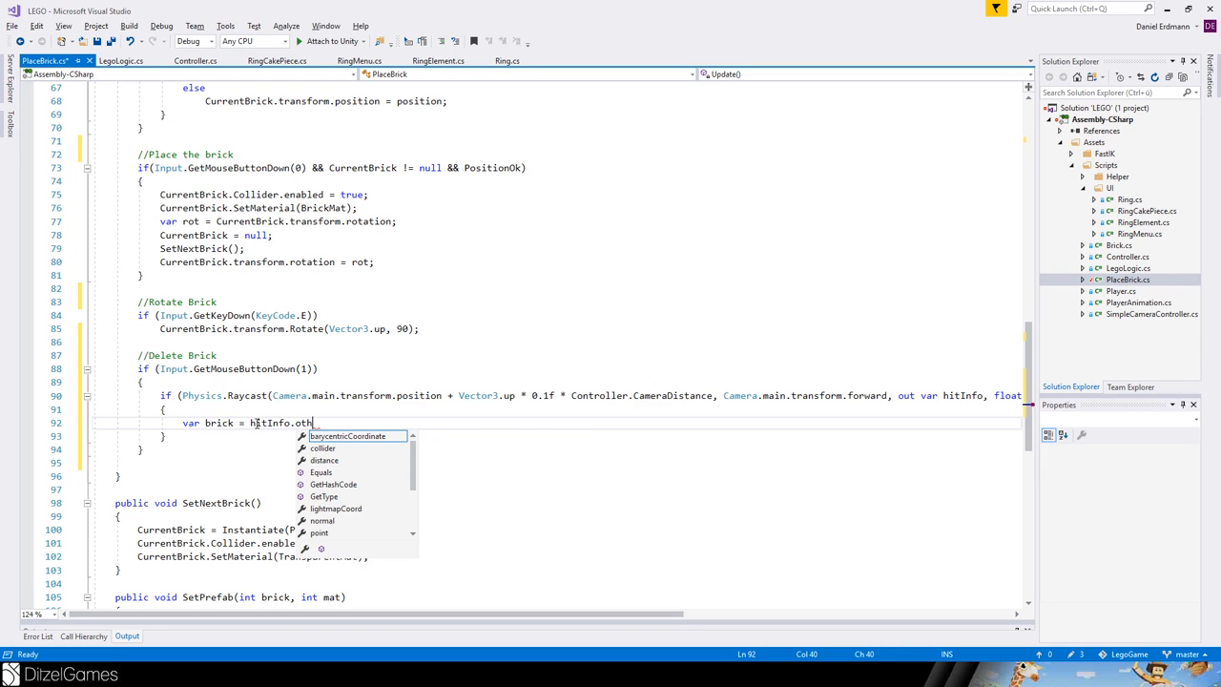
text(collider)
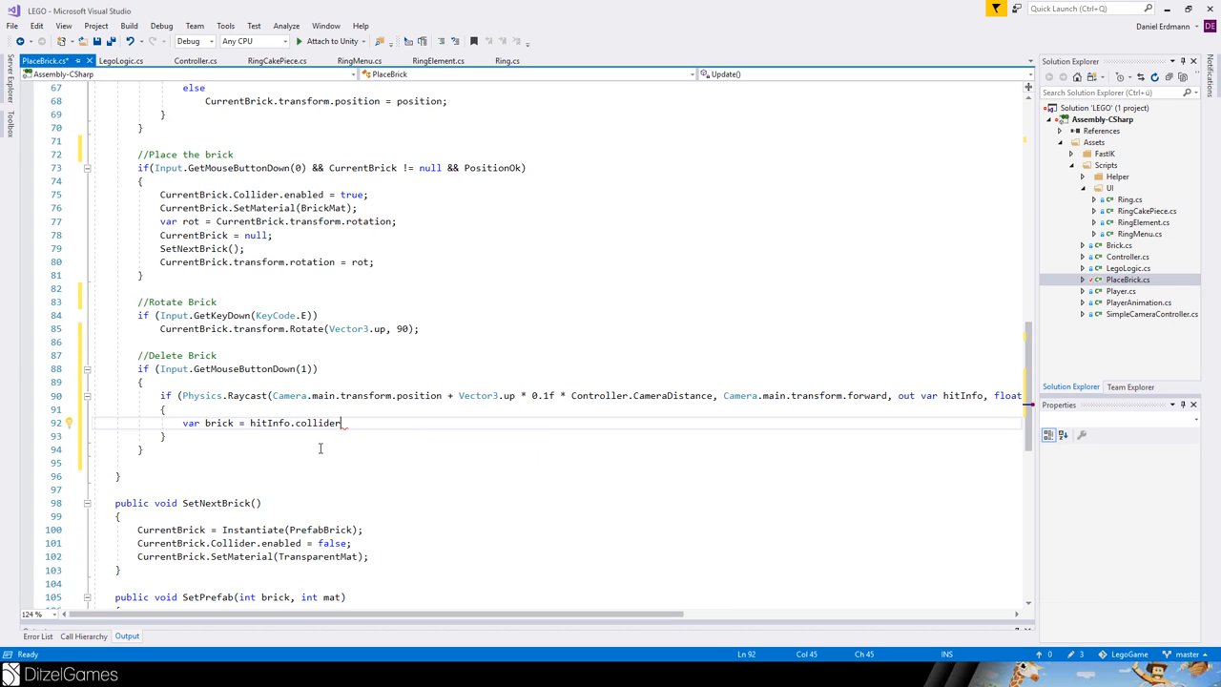
text(.GetComponent)
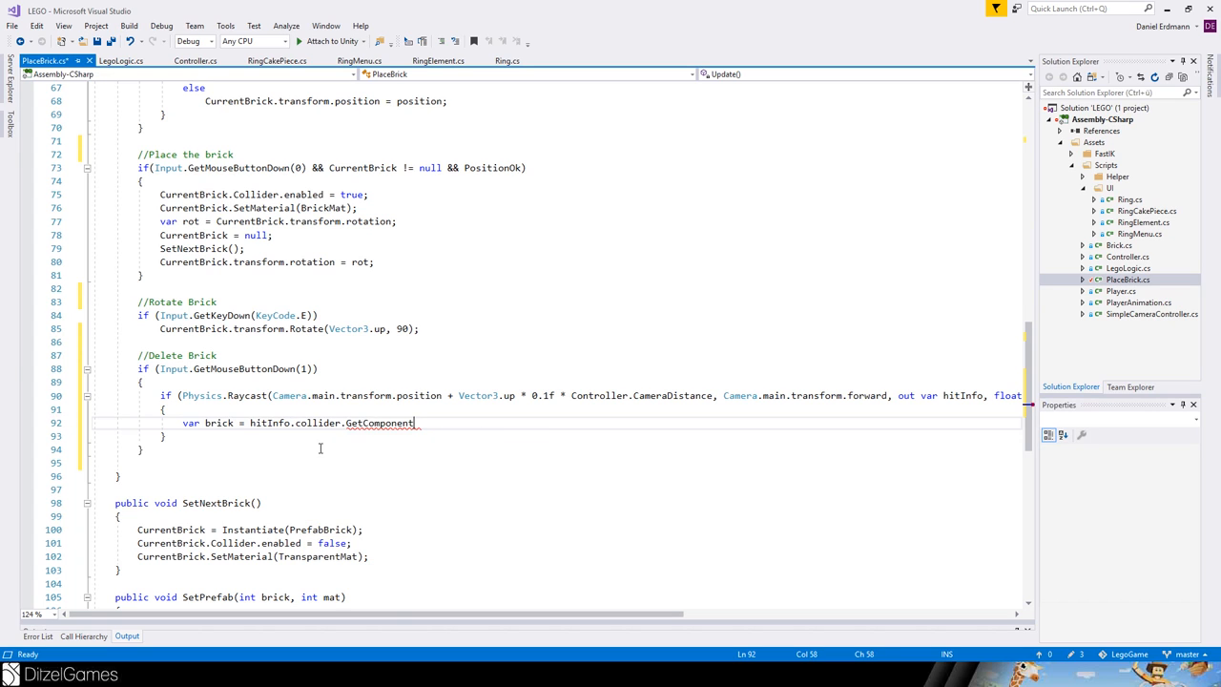
text(<bri)
text(if()
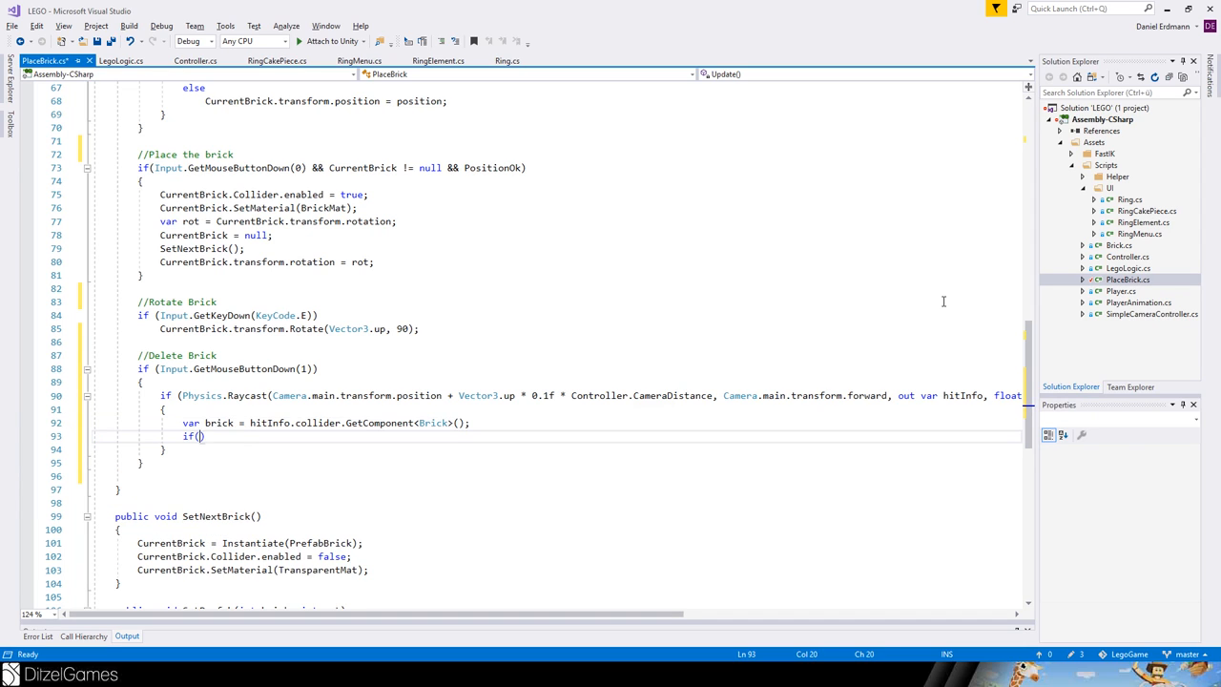
Wrap a brick.gameObject call in an if (brick != null) check
text(brick == null)
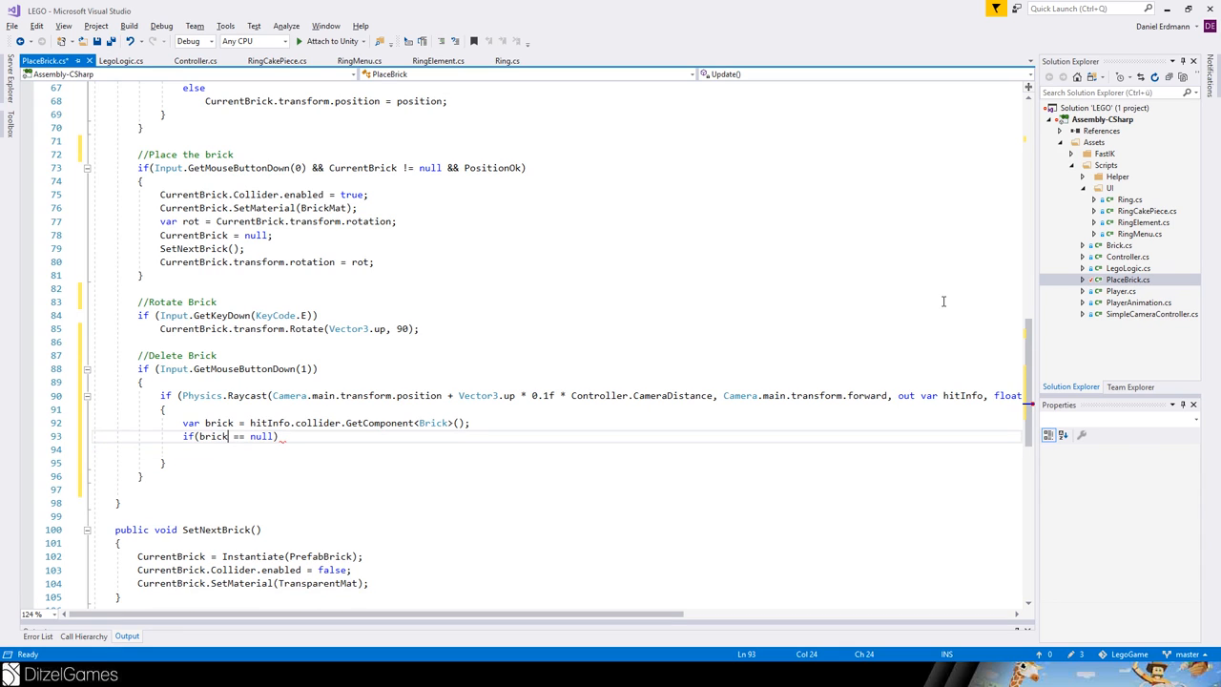
text(!)
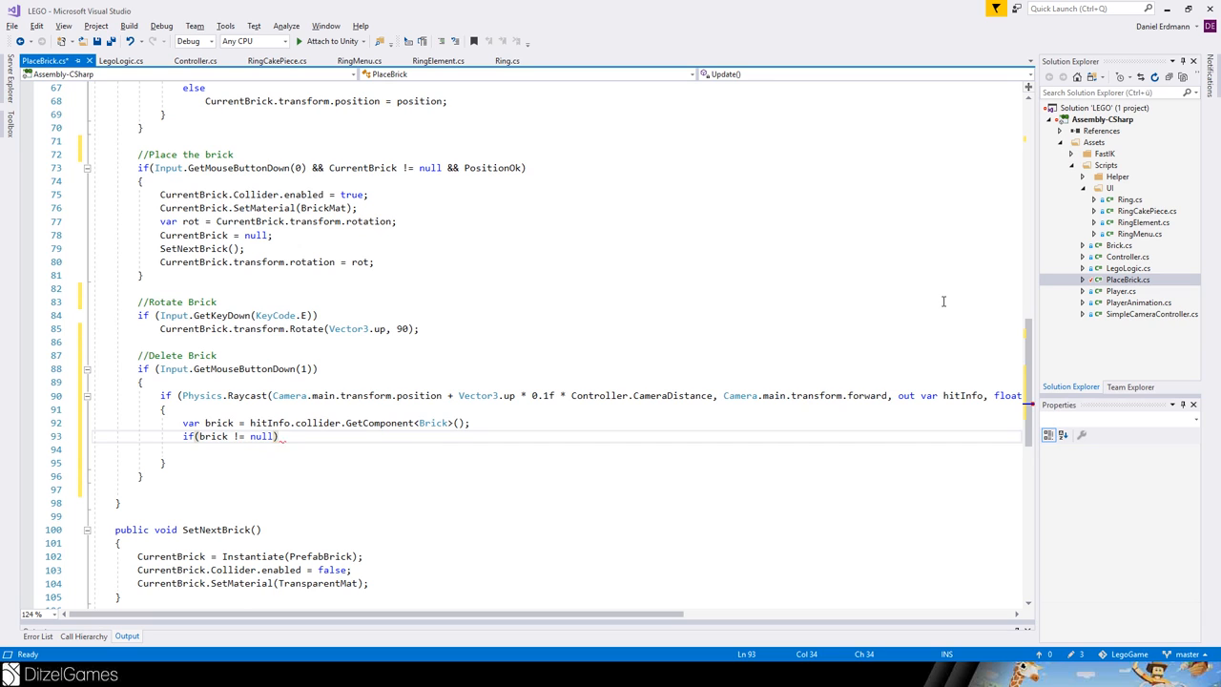
text(brick.gameObject)
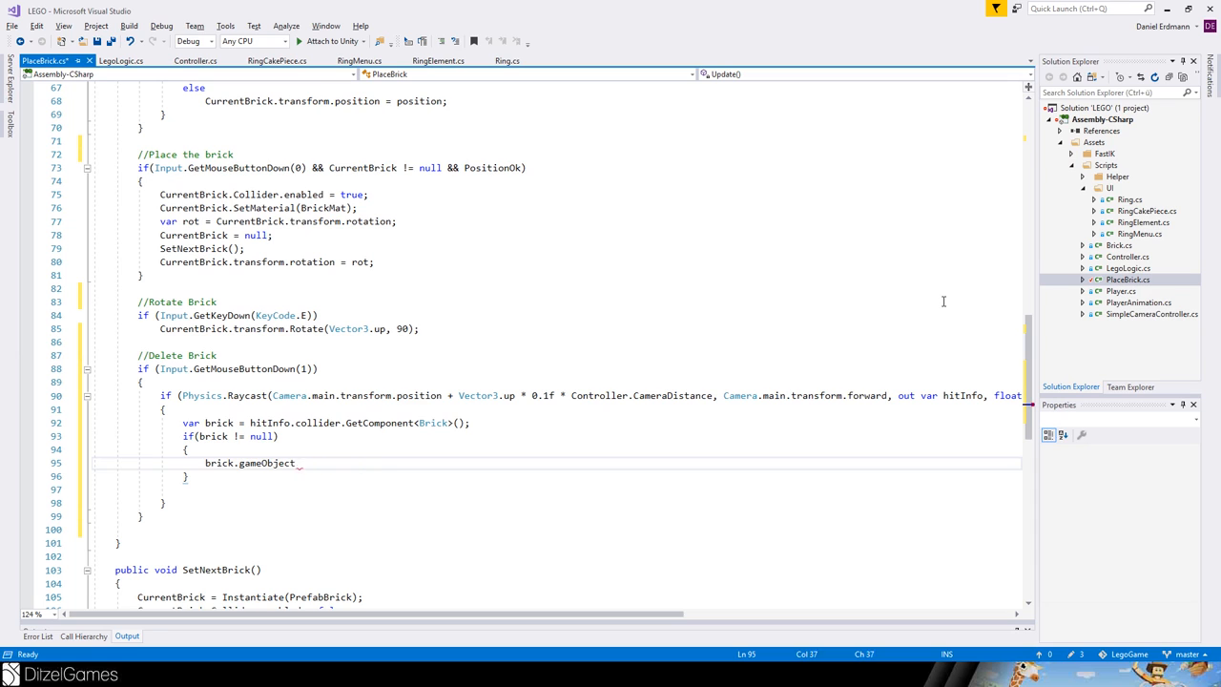
text(.de)
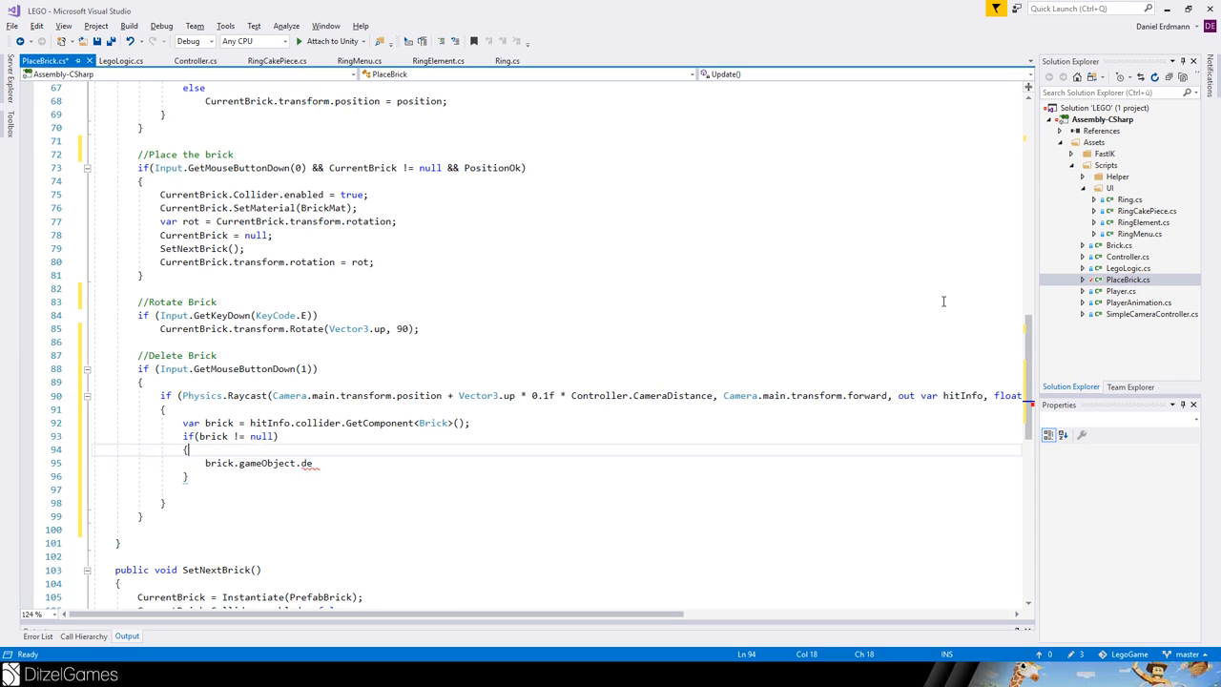